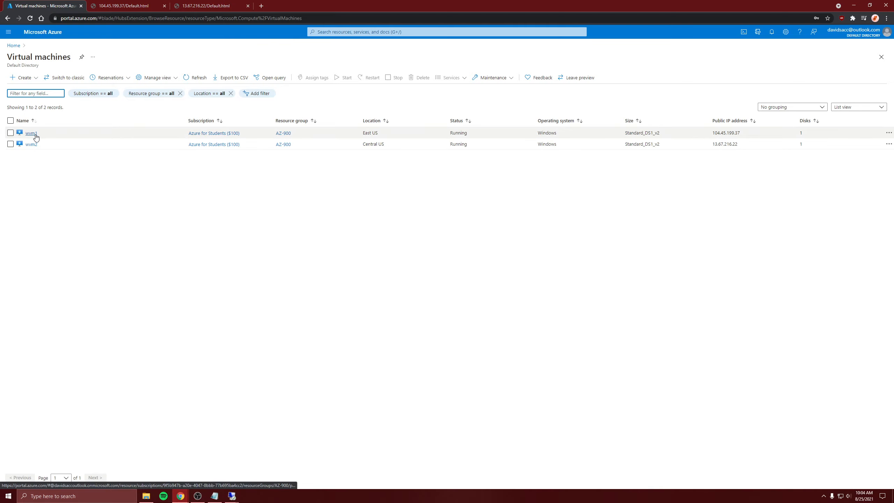
pyautogui.moveTo(91, 126)
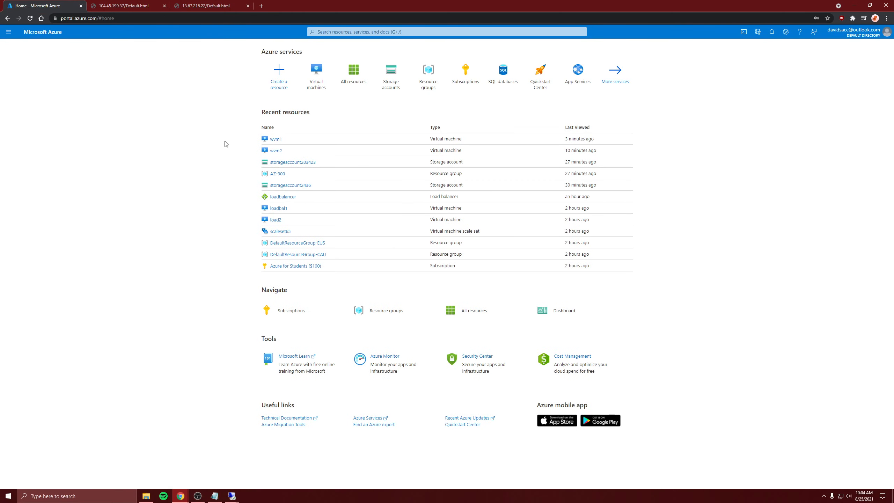
# Step: Start creating a new Traffic Manager profile from Create a resource
pyautogui.click(278, 74)
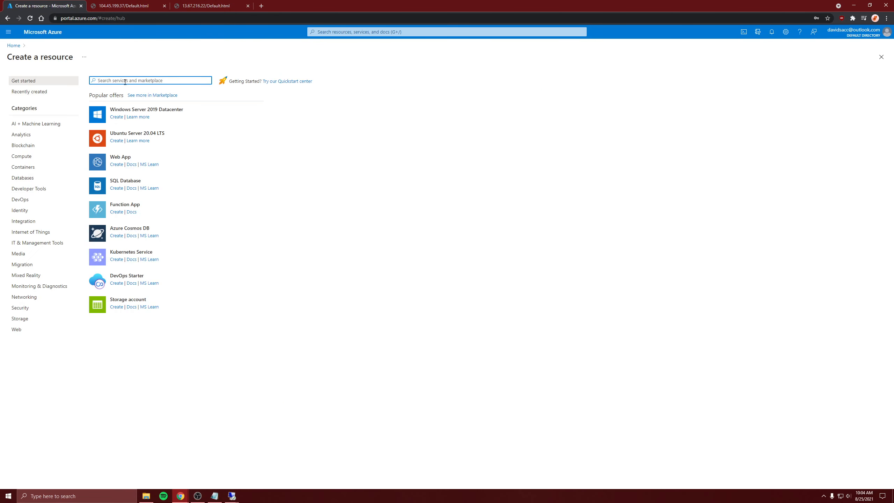
pyautogui.write('traffic manager pro')
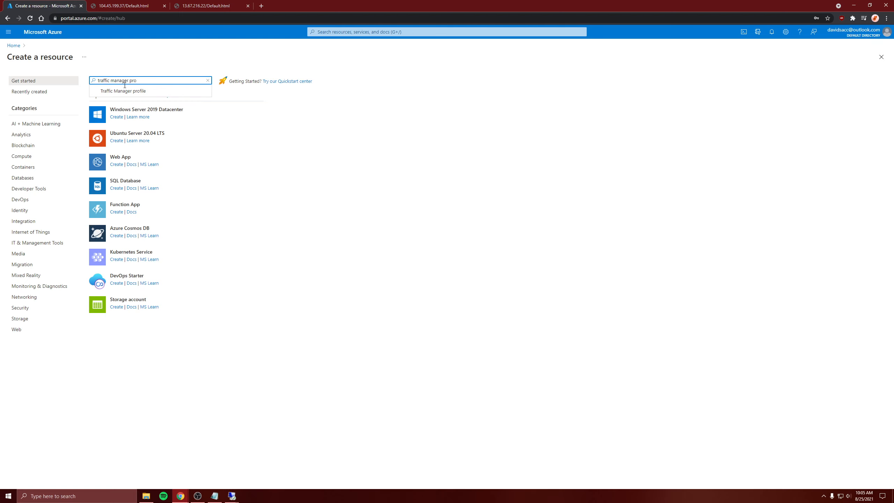
pyautogui.click(123, 91)
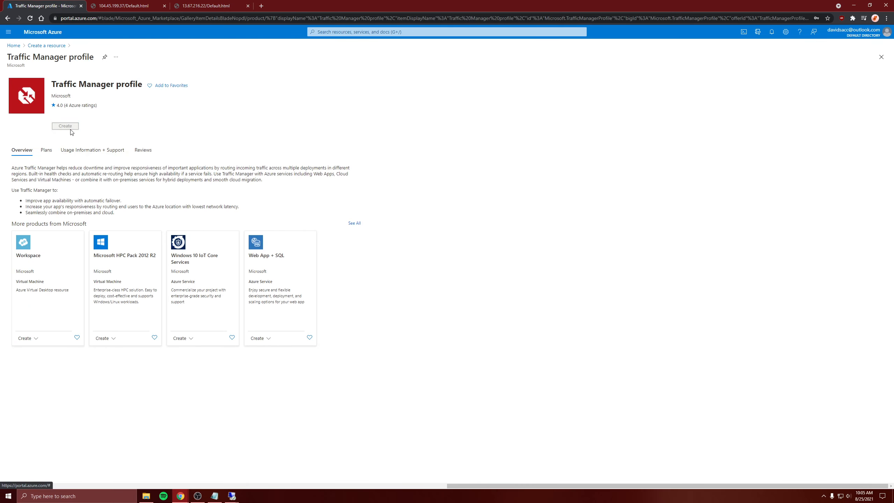
pyautogui.click(65, 126)
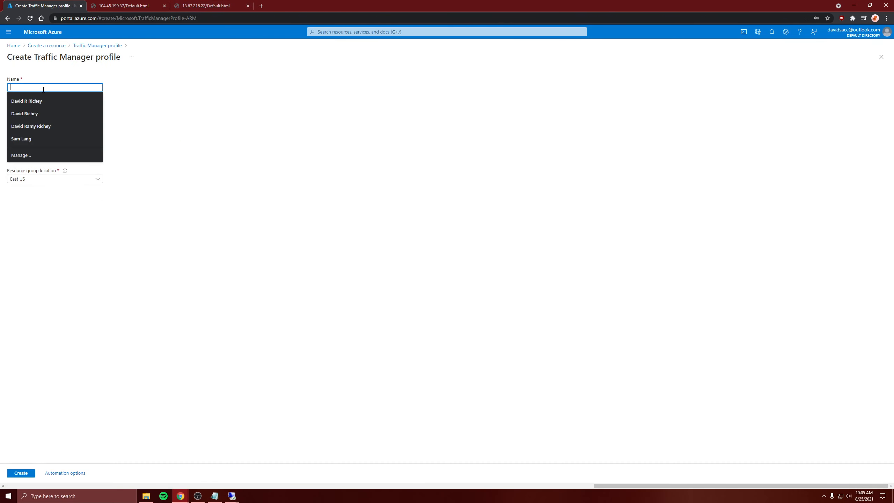
# Step: Name the profile trafficmgrpro with Priority routing in resource group AZ-900 and submit it
pyautogui.write('trafficmgrpro')
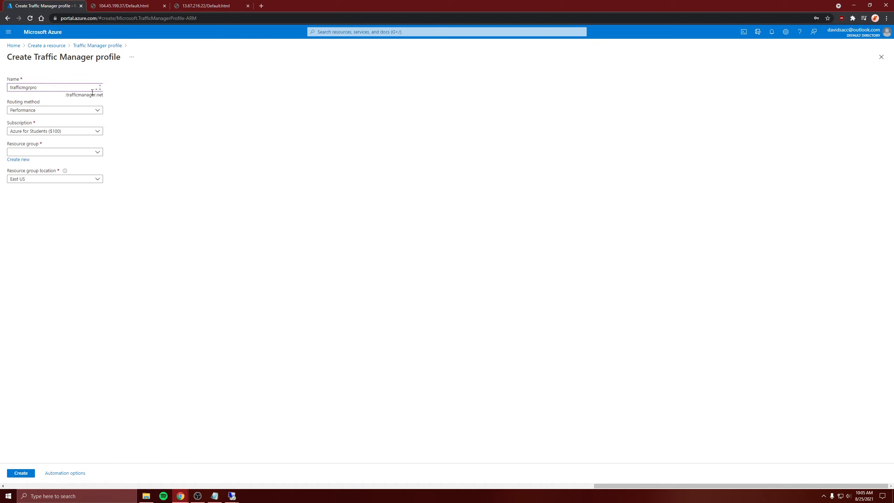
pyautogui.click(54, 111)
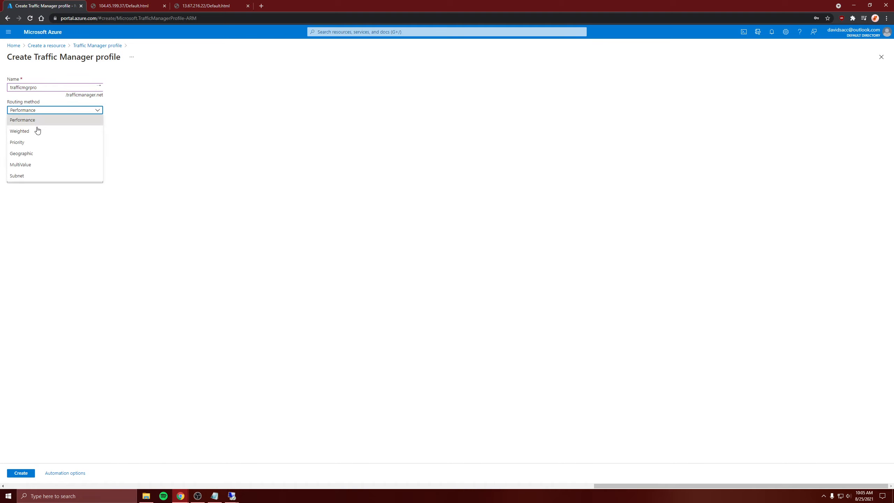
pyautogui.moveTo(21, 154)
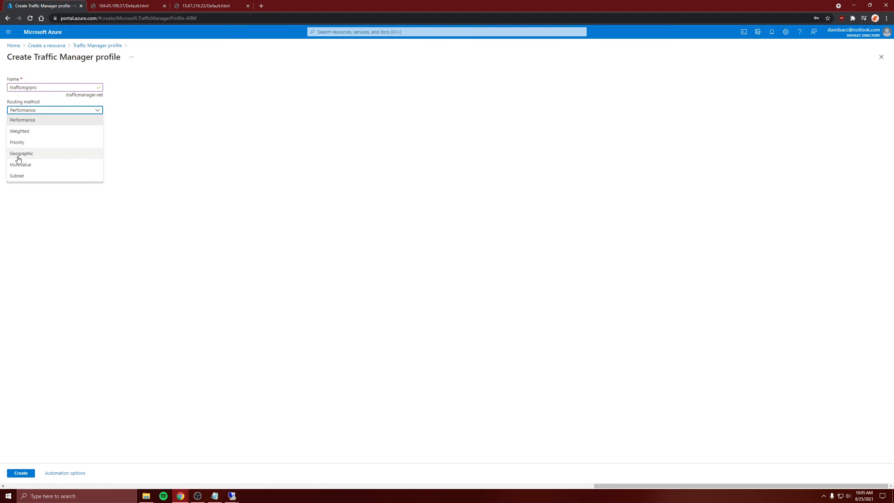
pyautogui.click(16, 142)
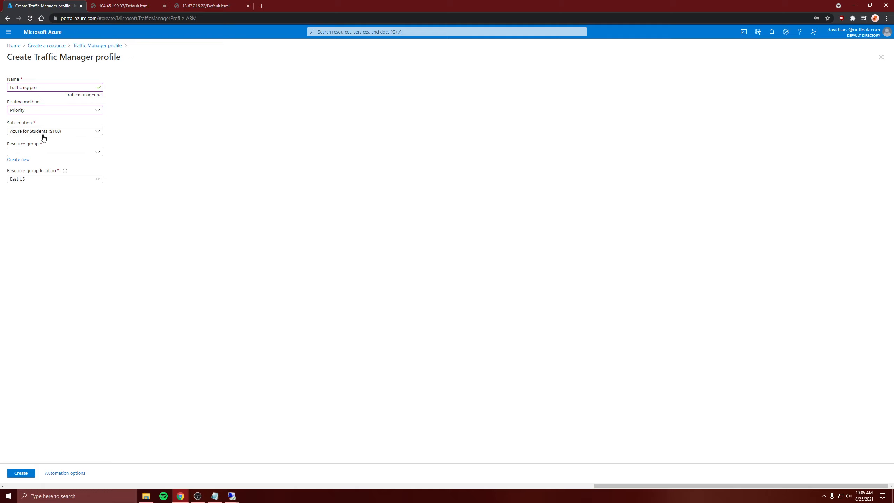
pyautogui.click(55, 151)
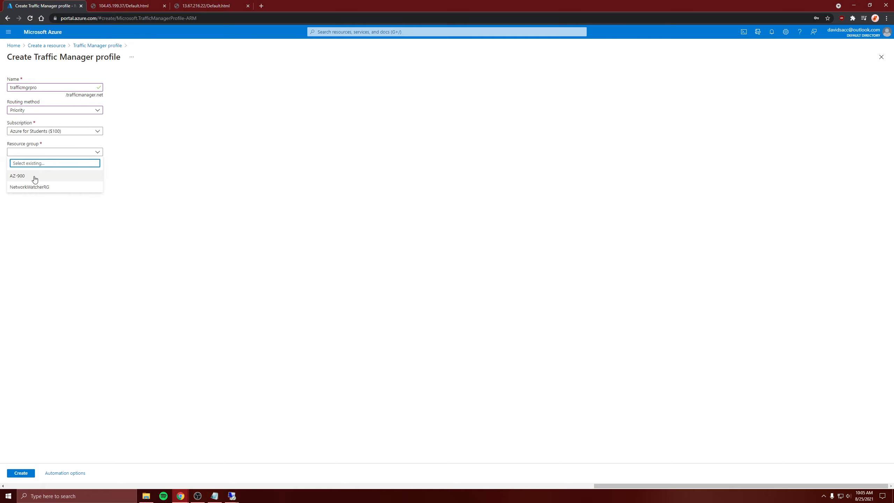
pyautogui.click(17, 176)
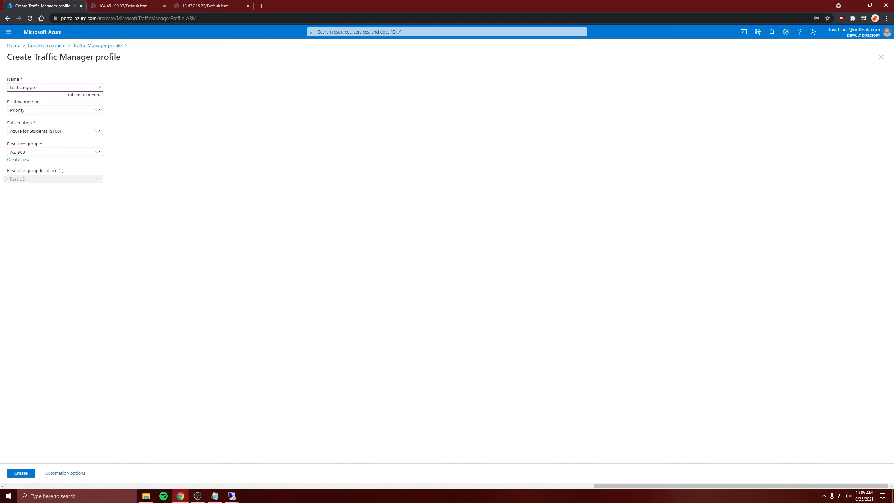
pyautogui.moveTo(119, 172)
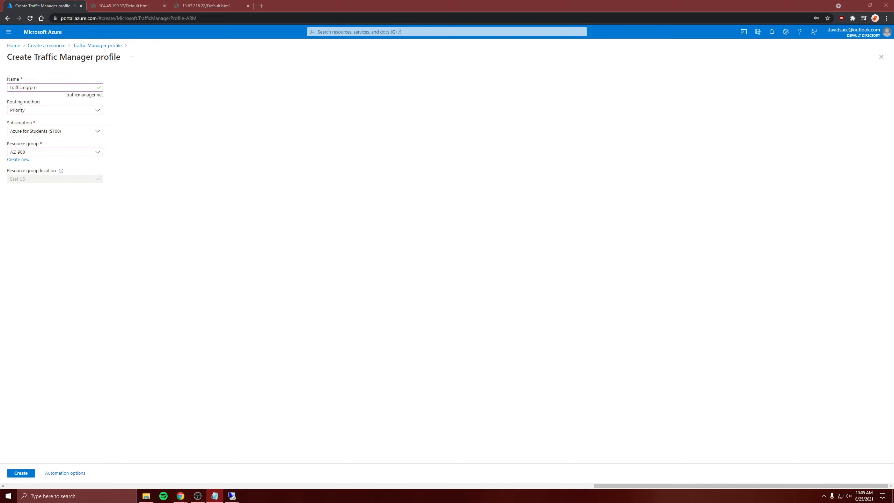
pyautogui.moveTo(547, 252)
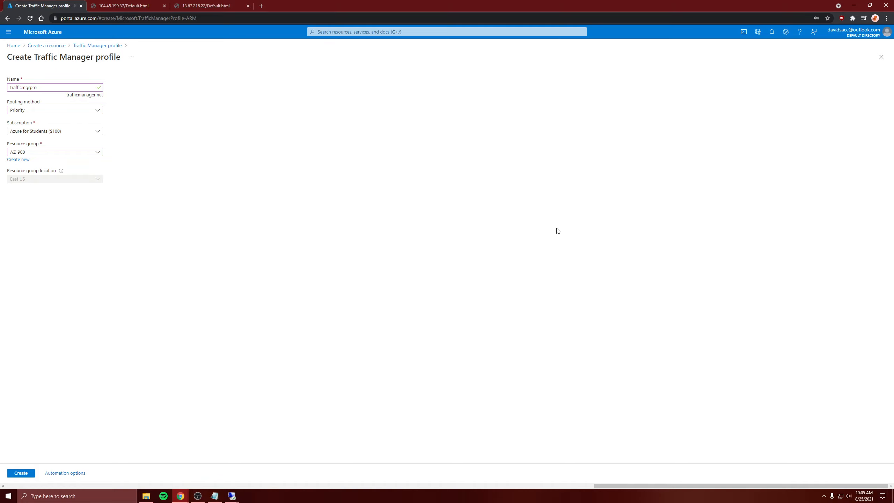
pyautogui.moveTo(554, 228)
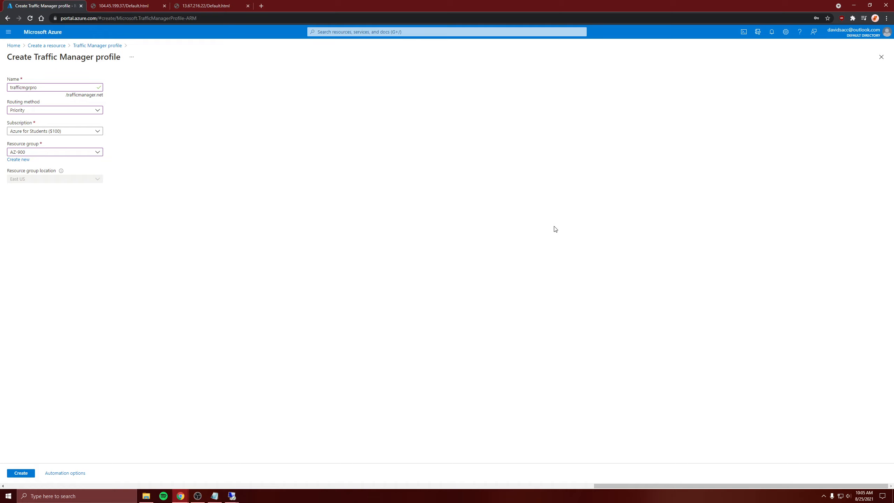
pyautogui.moveTo(716, 238)
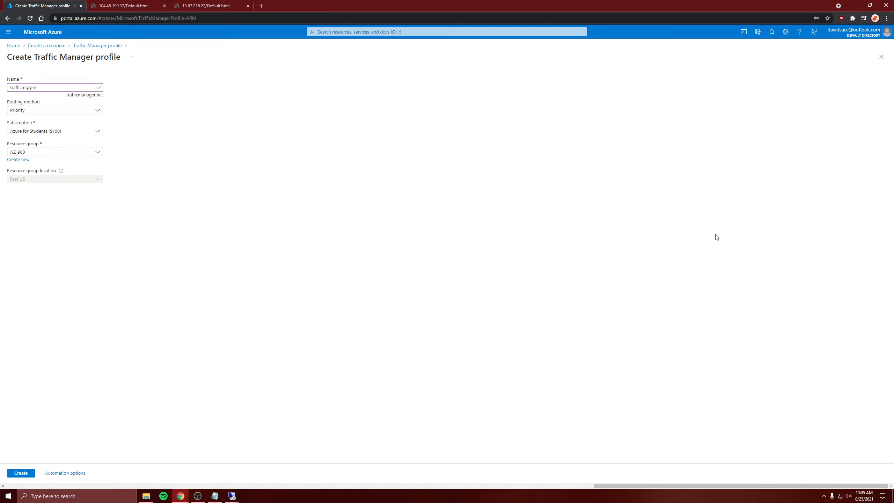
pyautogui.moveTo(101, 79)
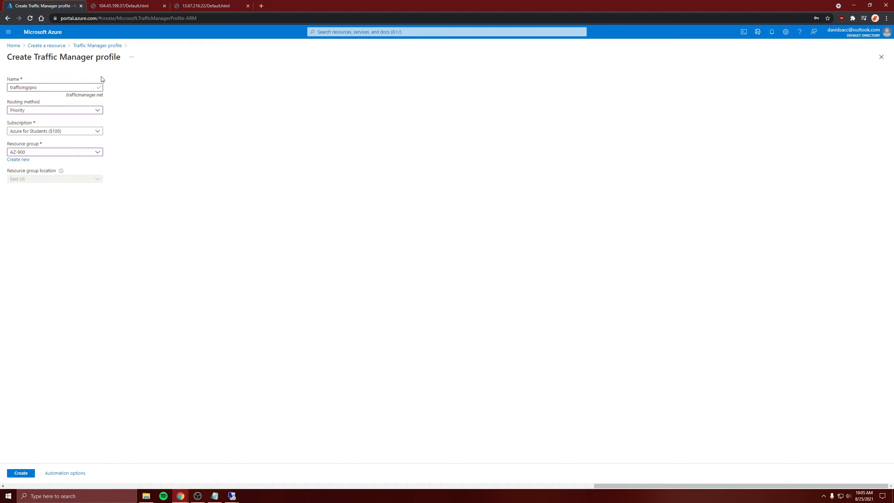
pyautogui.moveTo(279, 134)
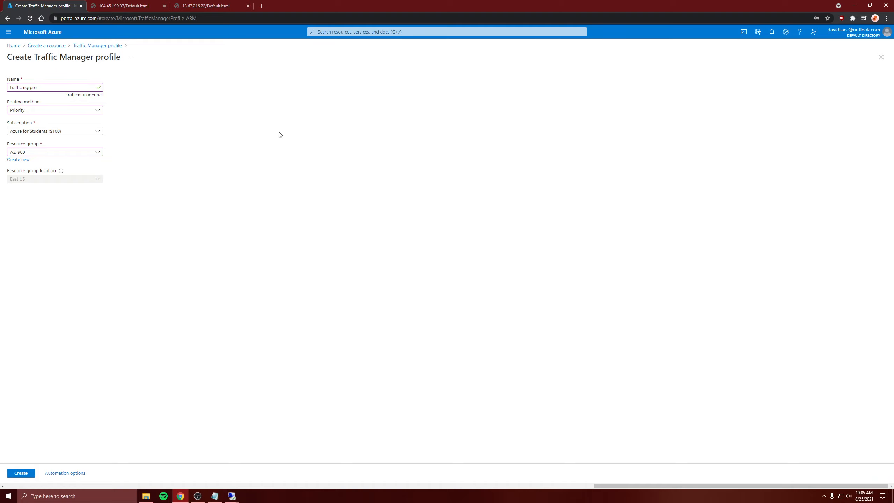
pyautogui.moveTo(284, 137)
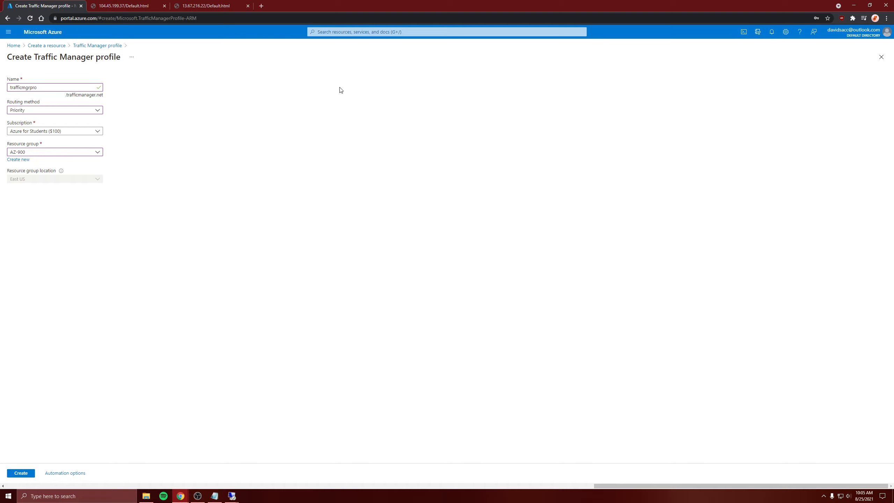
pyautogui.moveTo(14, 46)
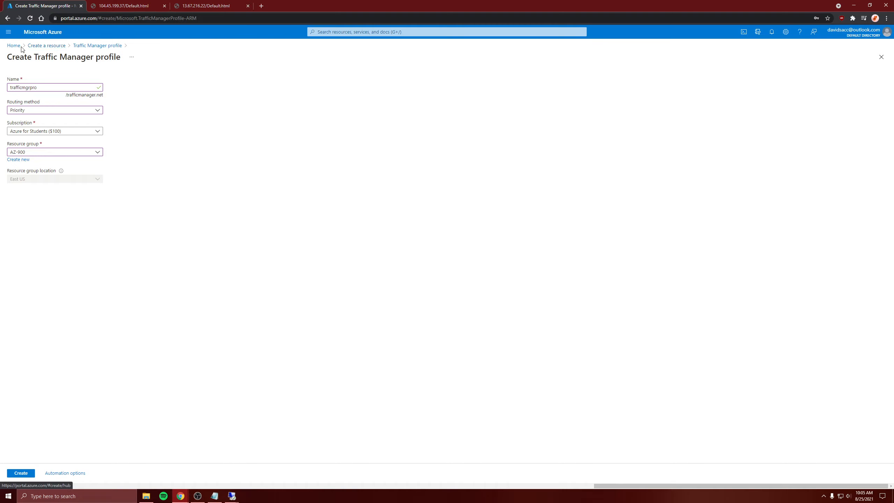
pyautogui.click(20, 472)
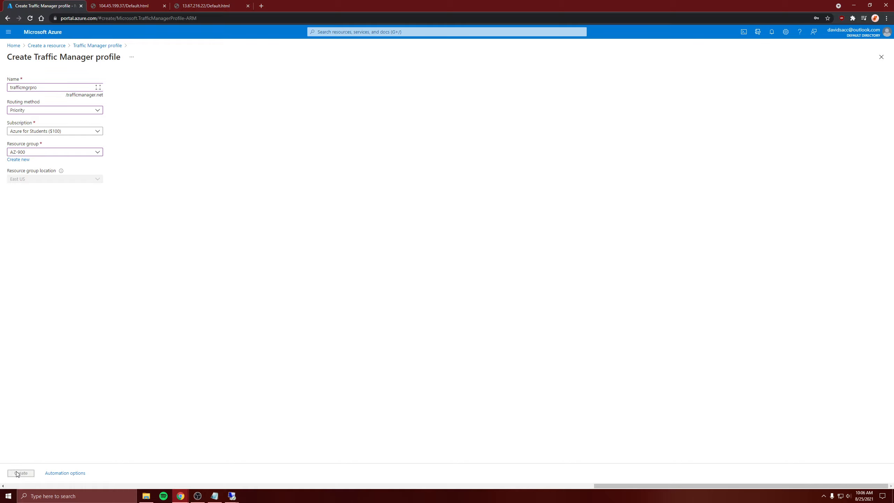
# Step: Return to Home and dismiss the 'Deployment succeeded' notification
pyautogui.click(20, 473)
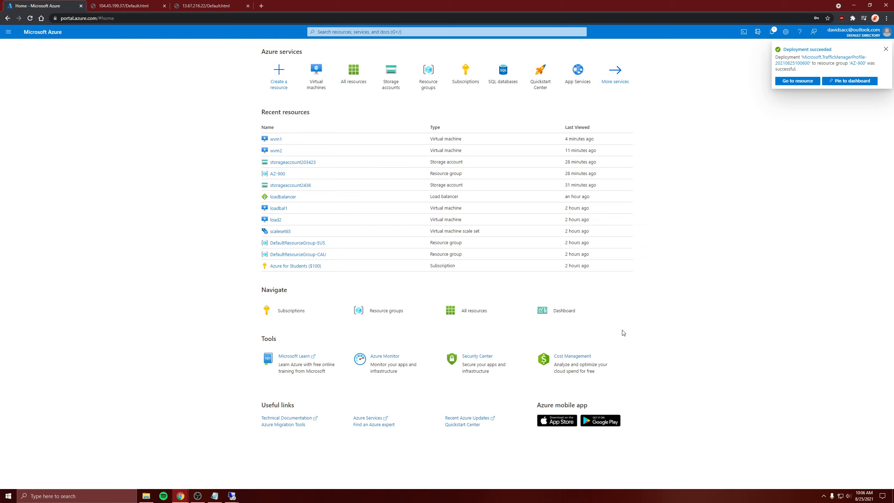
pyautogui.click(885, 48)
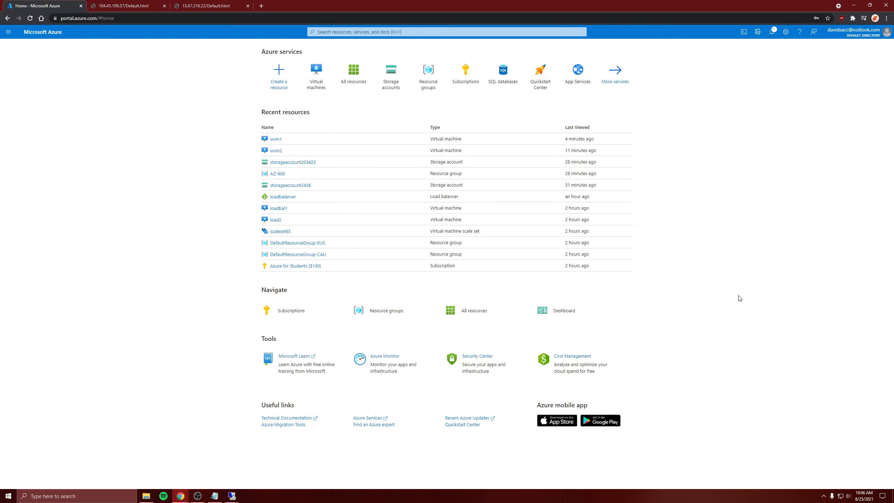
pyautogui.moveTo(688, 266)
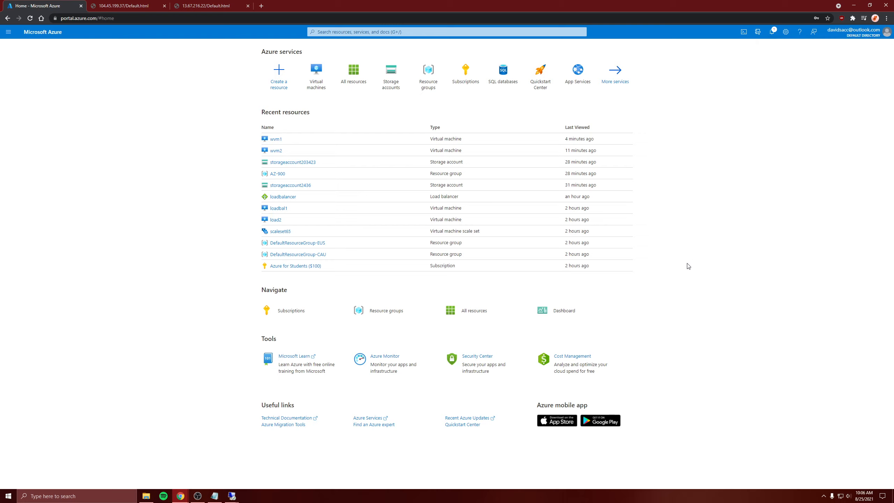
pyautogui.moveTo(682, 295)
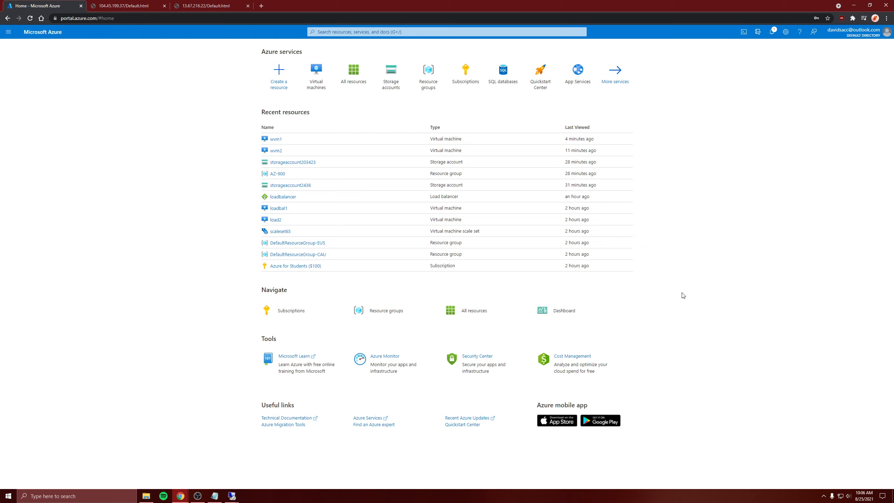
pyautogui.moveTo(312, 92)
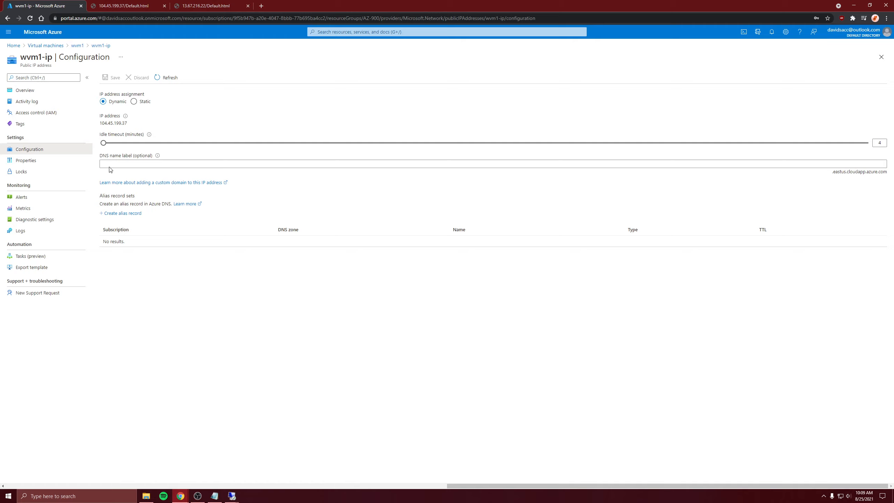
pyautogui.moveTo(195, 99)
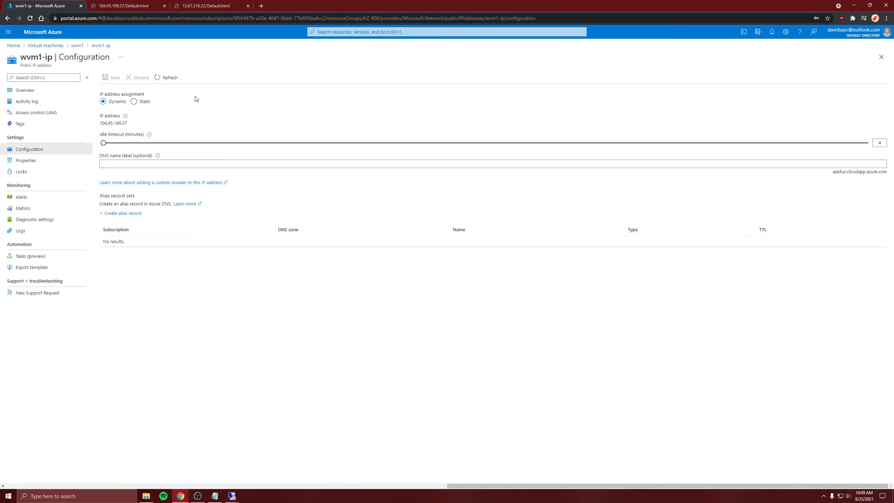
pyautogui.moveTo(332, 103)
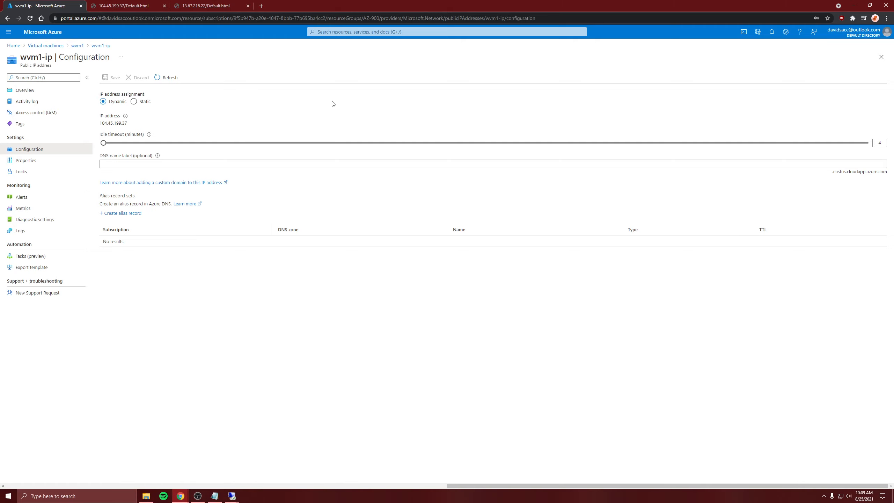
pyautogui.moveTo(146, 115)
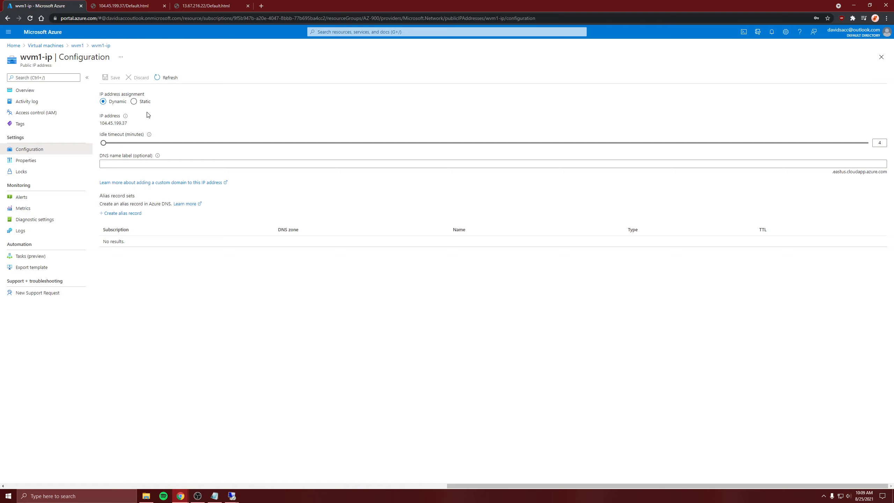
pyautogui.moveTo(164, 122)
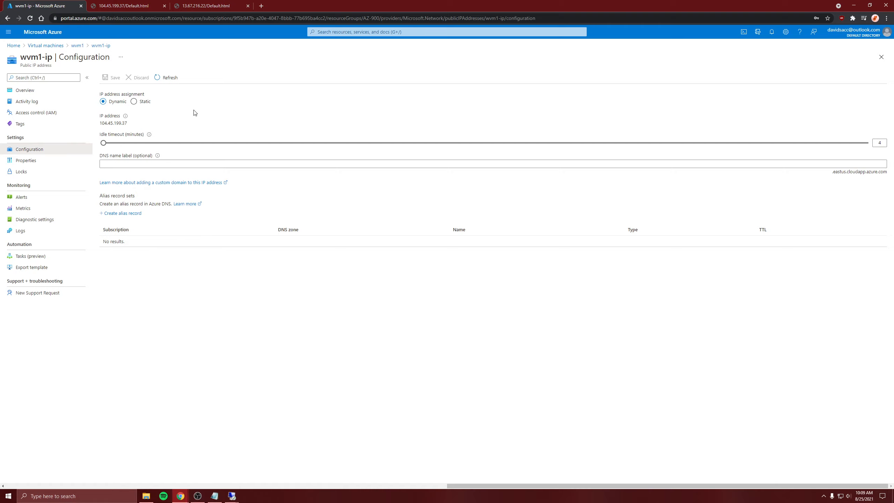
pyautogui.moveTo(143, 139)
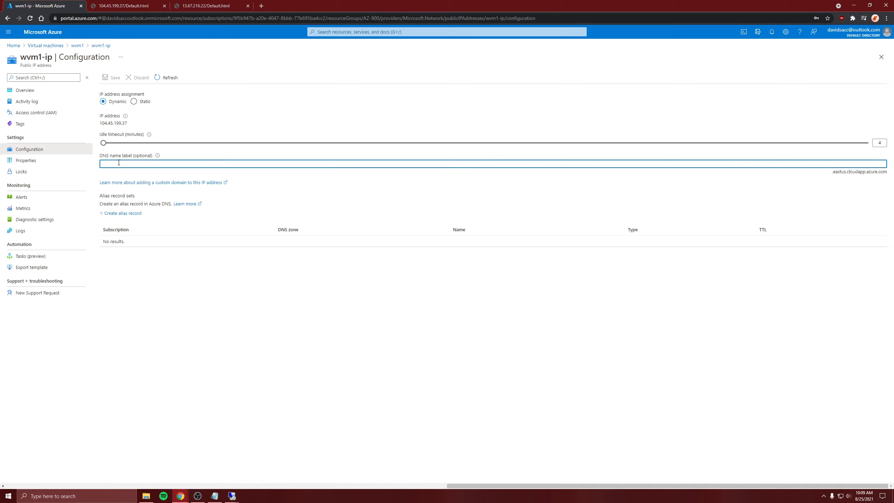
# Step: Save wvmdns1 as the DNS name label on wvm1-ip and return to the wvm1 overview
pyautogui.write('w')
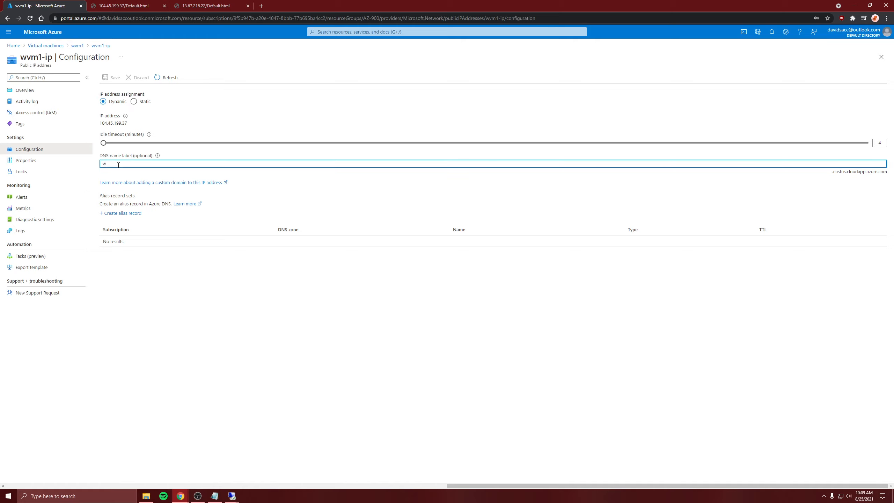
pyautogui.write('vmdns1')
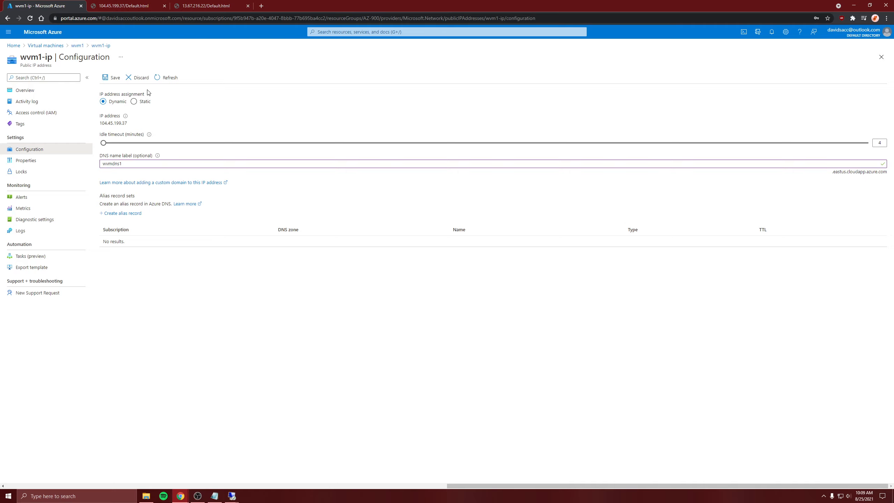
pyautogui.click(112, 76)
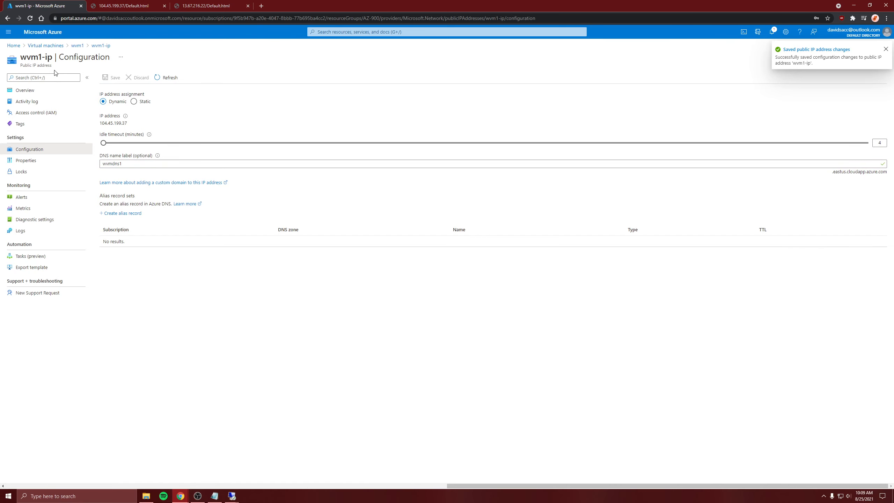
pyautogui.click(45, 45)
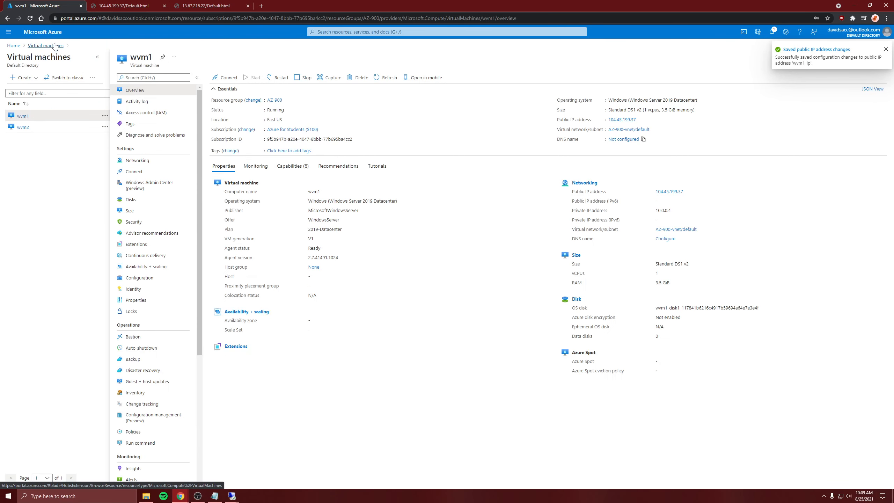
# Step: Save wvmdns2 as the DNS name label on wvm2-ip and return to the wvm2 overview
pyautogui.click(23, 126)
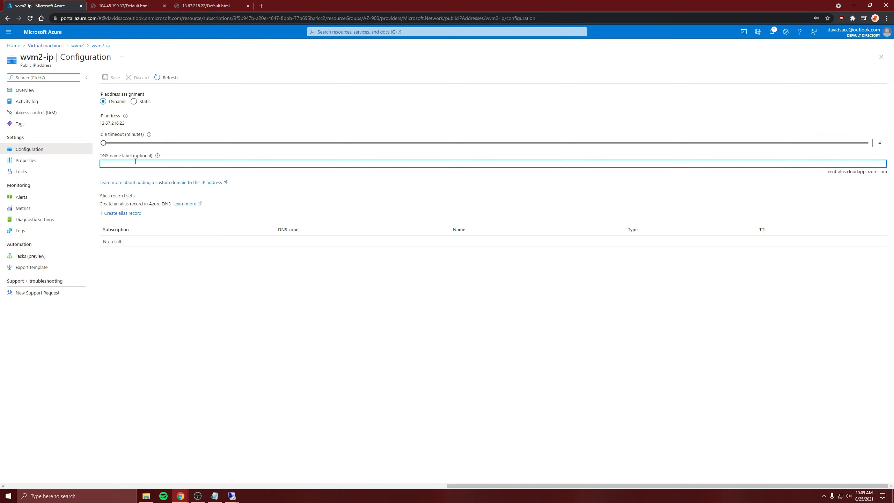
pyautogui.write('w')
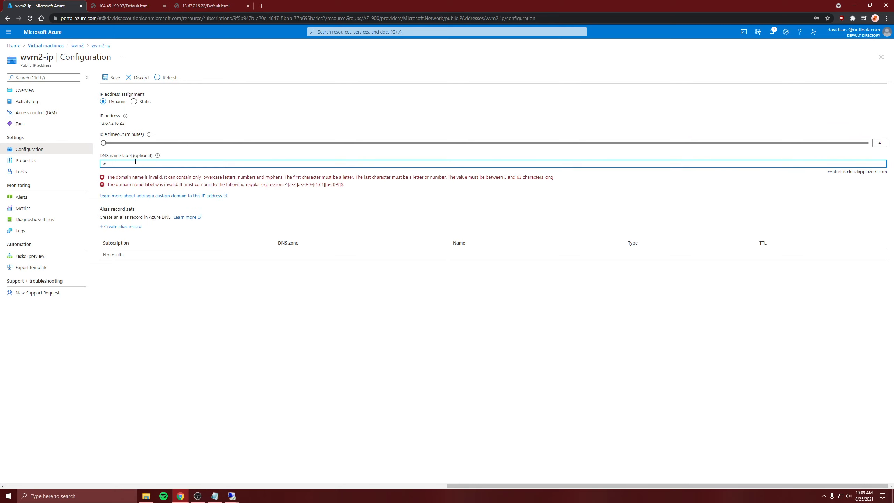
pyautogui.write('vmdns2')
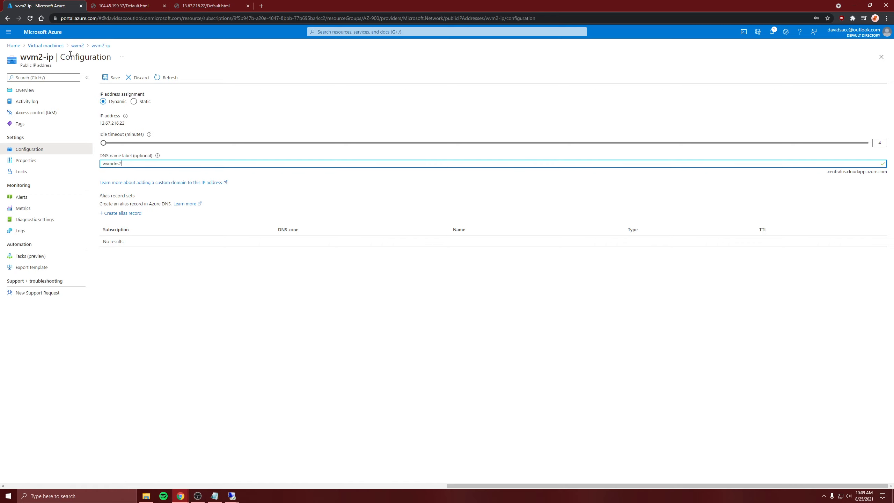
pyautogui.click(112, 77)
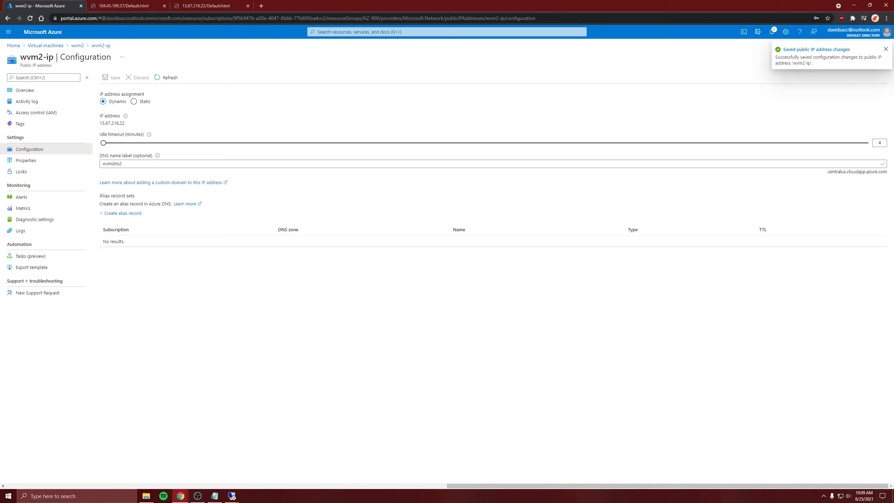
pyautogui.click(885, 49)
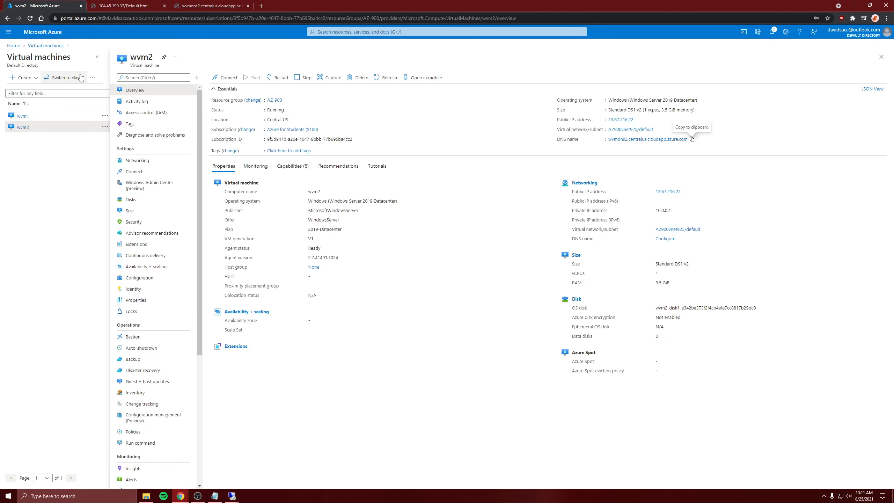
# Step: Copy wvm1's DNS name and load the VM 1 page at it in a browser tab
pyautogui.click(45, 44)
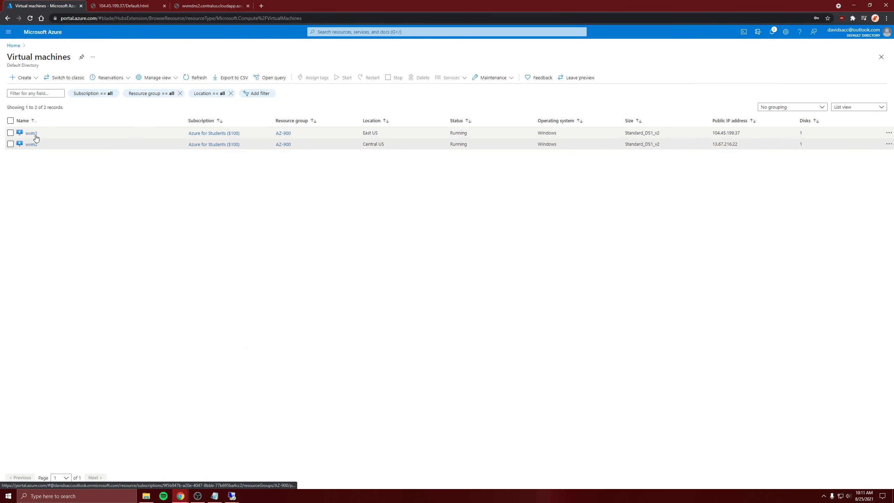
pyautogui.click(30, 133)
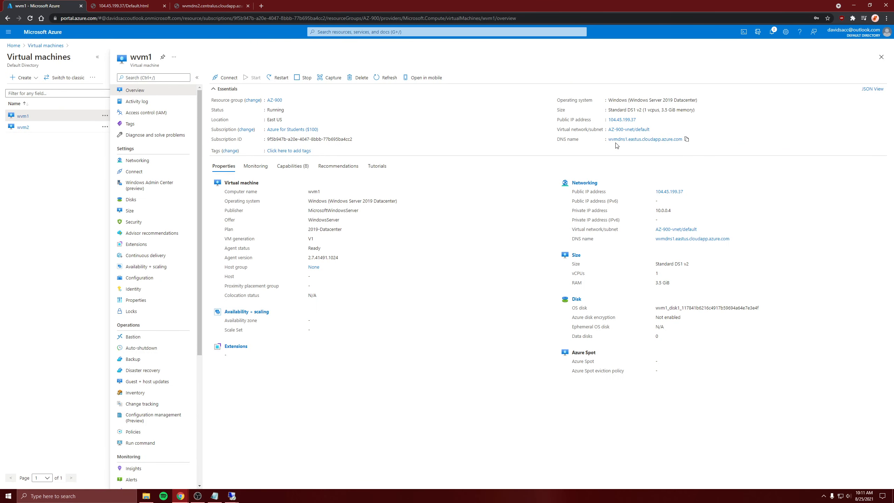
pyautogui.moveTo(685, 139)
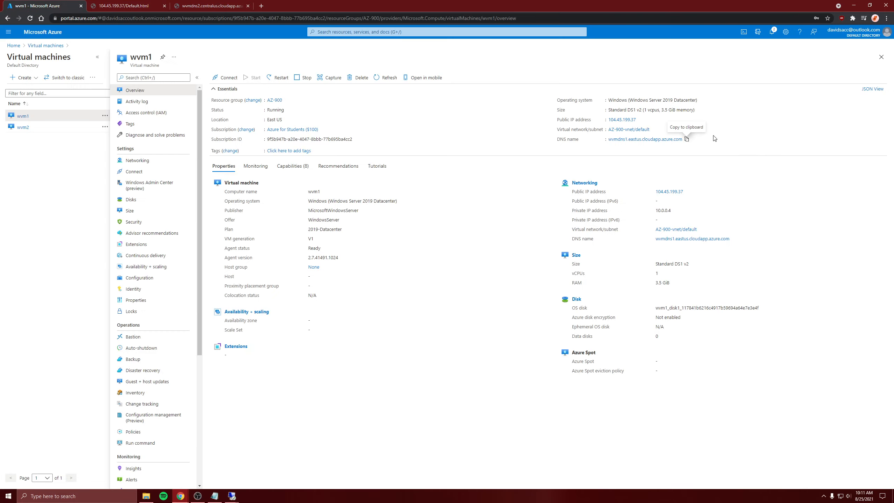
pyautogui.click(126, 5)
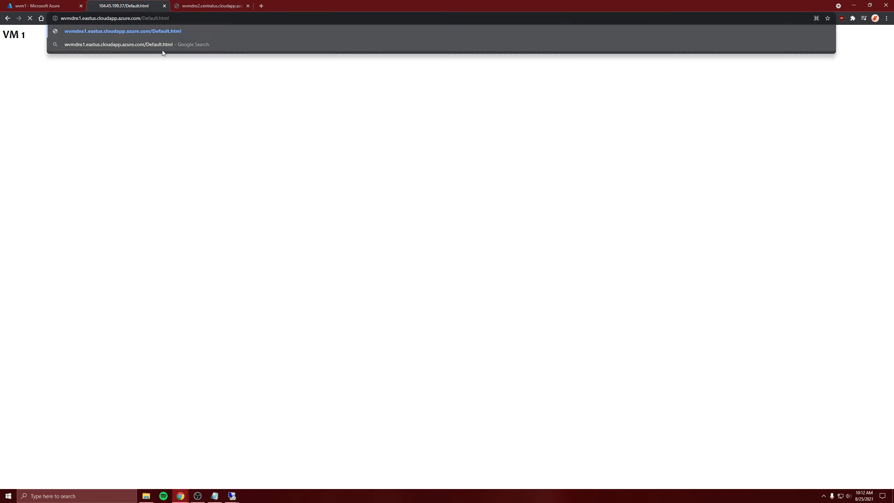
pyautogui.click(42, 5)
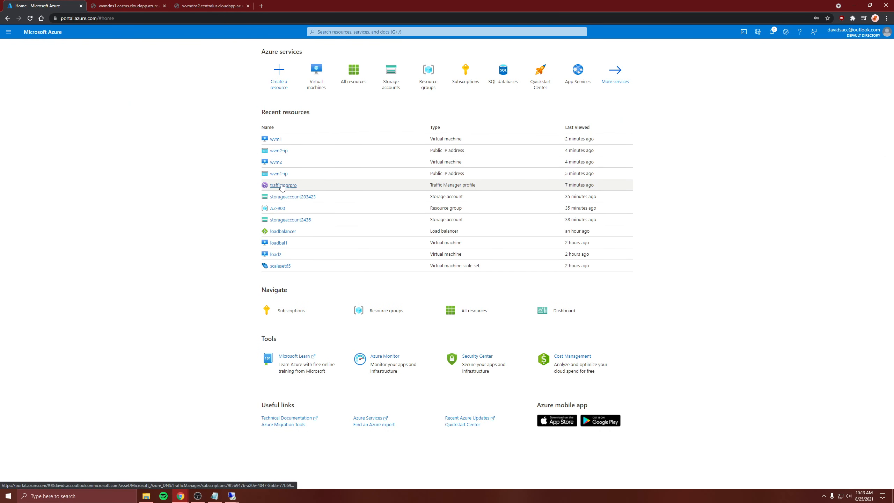
# Step: Open the trafficmgrpro Traffic Manager profile's endpoints page
pyautogui.click(282, 185)
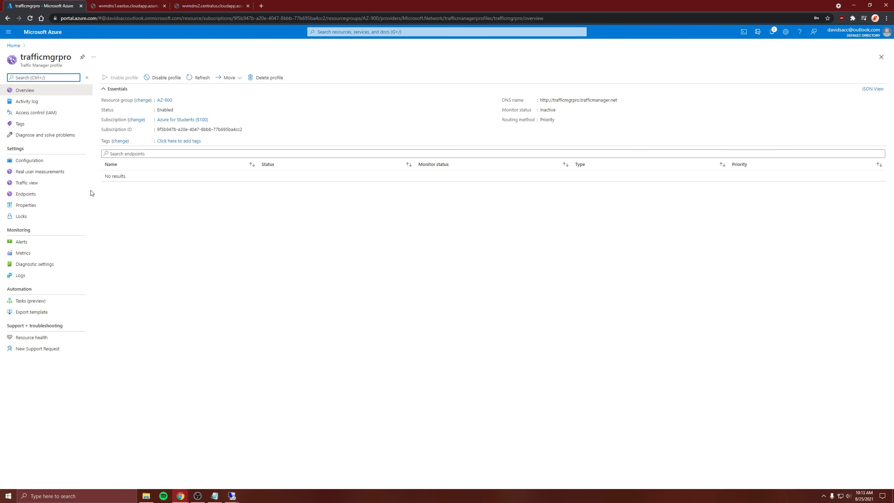
pyautogui.click(25, 194)
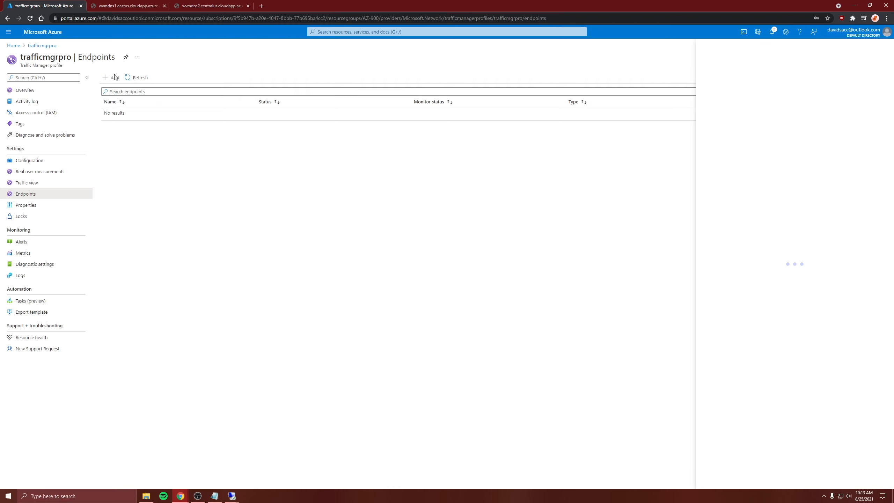
# Step: Start an Azure endpoint targeting the public IP address wvm1-ip
pyautogui.click(110, 77)
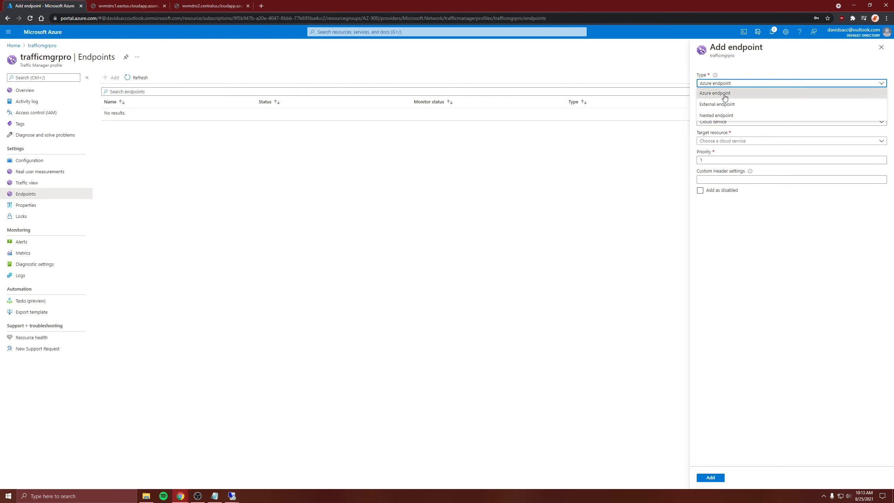
pyautogui.click(713, 92)
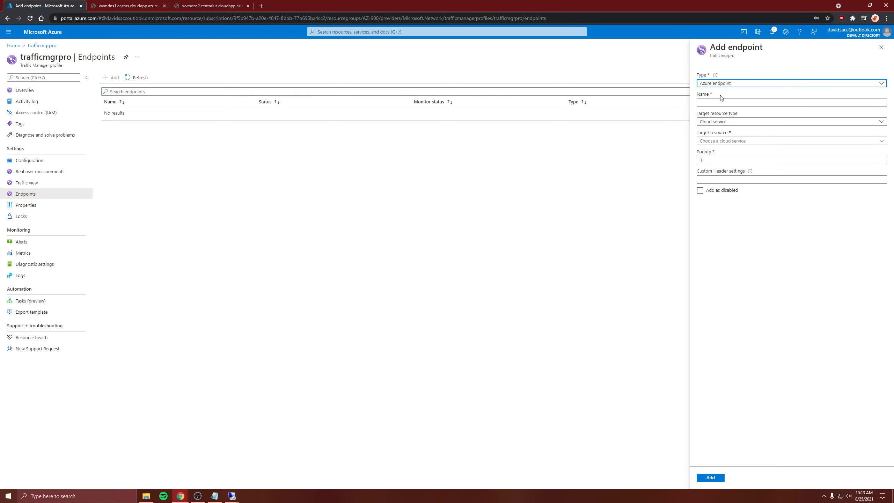
pyautogui.click(790, 122)
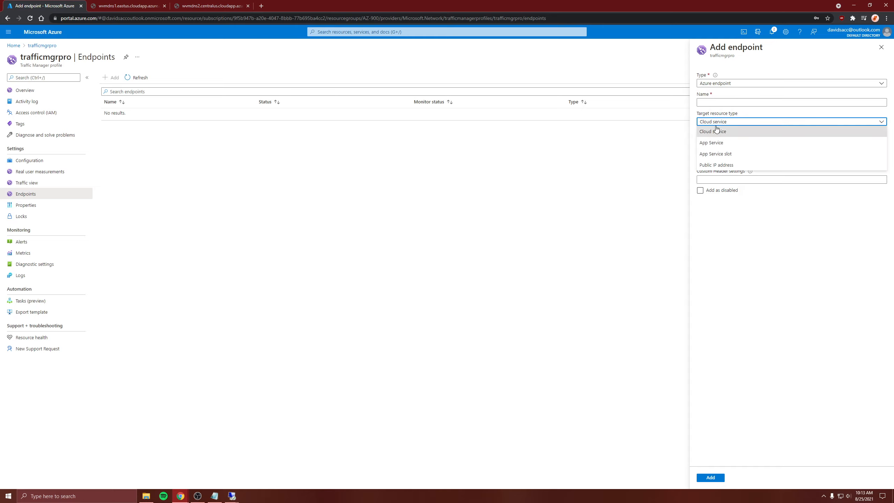
pyautogui.click(715, 164)
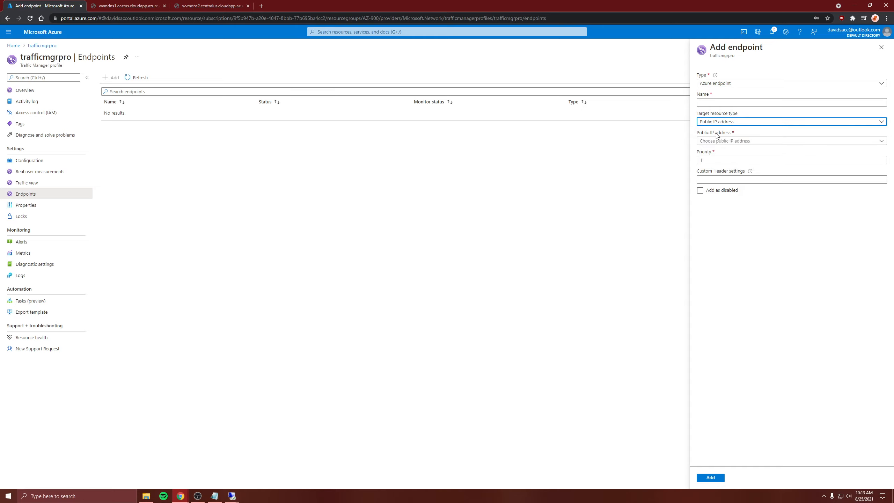
pyautogui.click(789, 141)
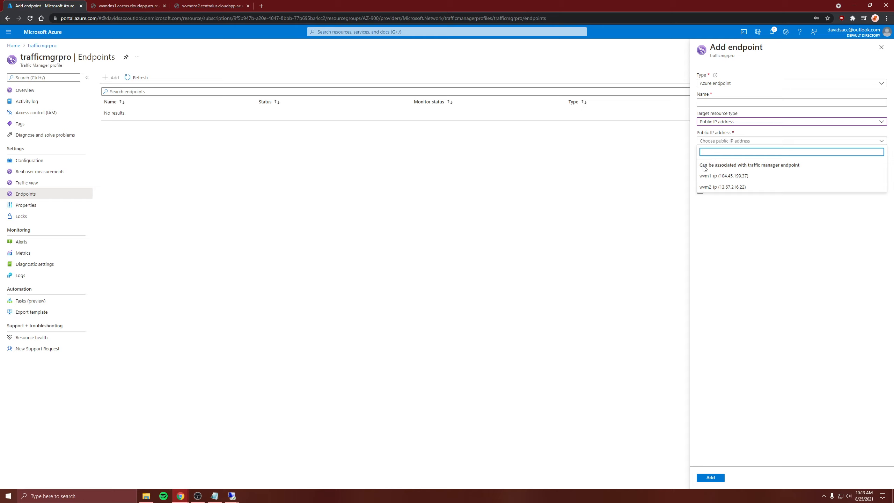
pyautogui.click(723, 175)
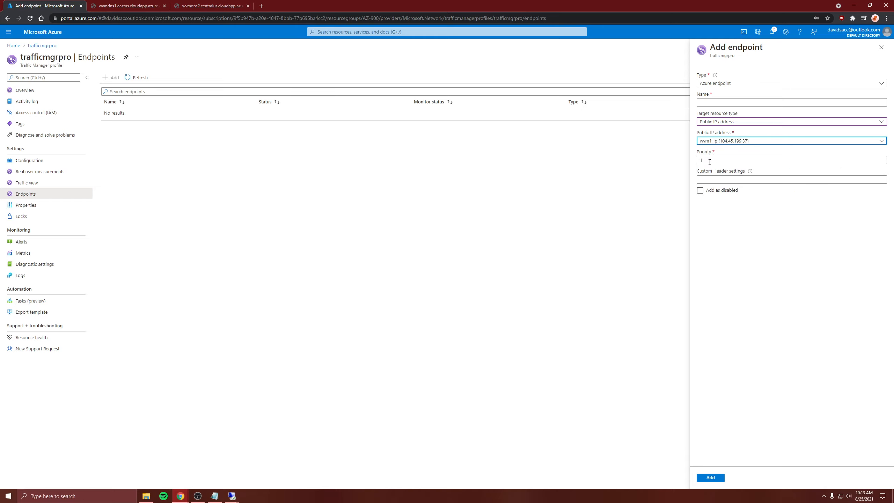
# Step: Name the endpoint 1endpoint with priority 1 and add it to the profile
pyautogui.click(791, 102)
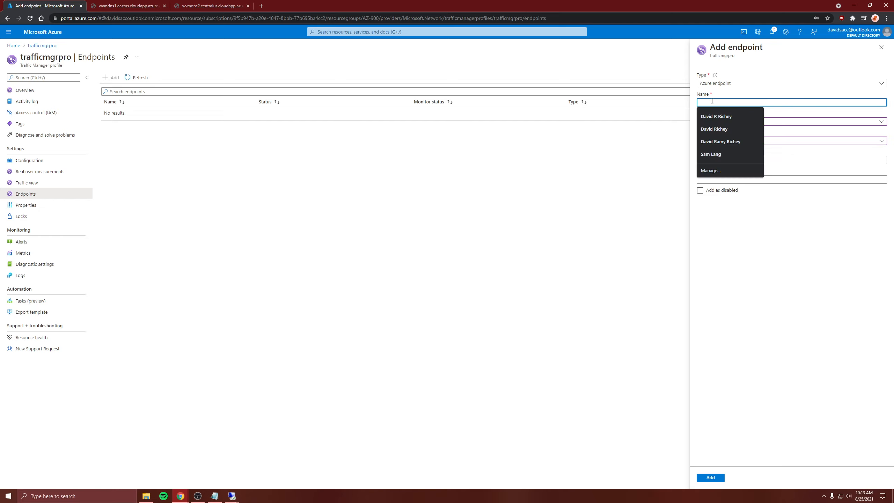
pyautogui.write('1')
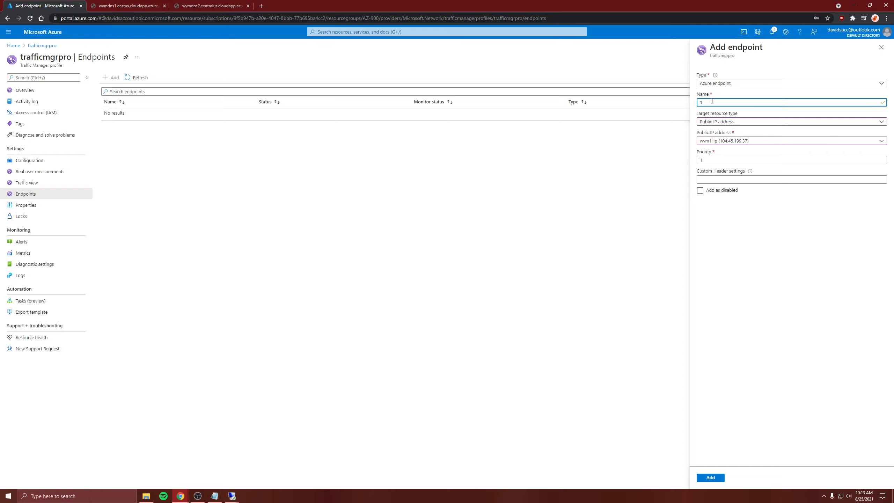
pyautogui.write('enf')
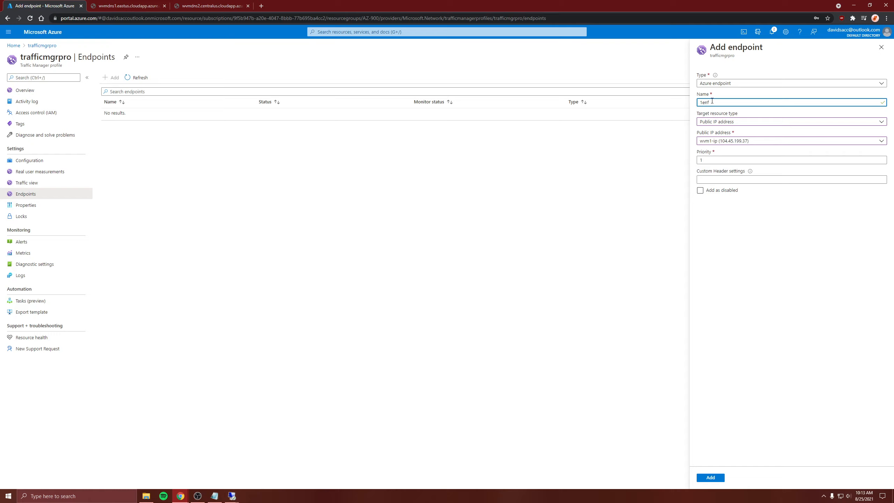
pyautogui.write('endpoint')
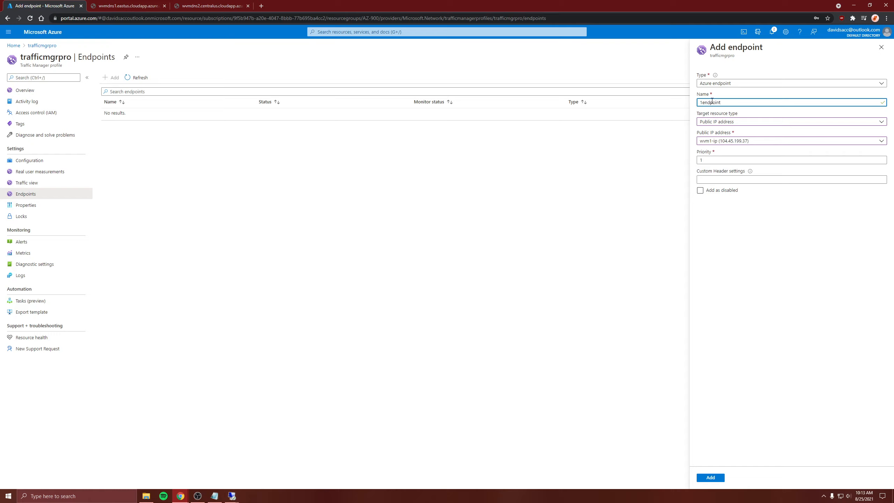
pyautogui.click(789, 160)
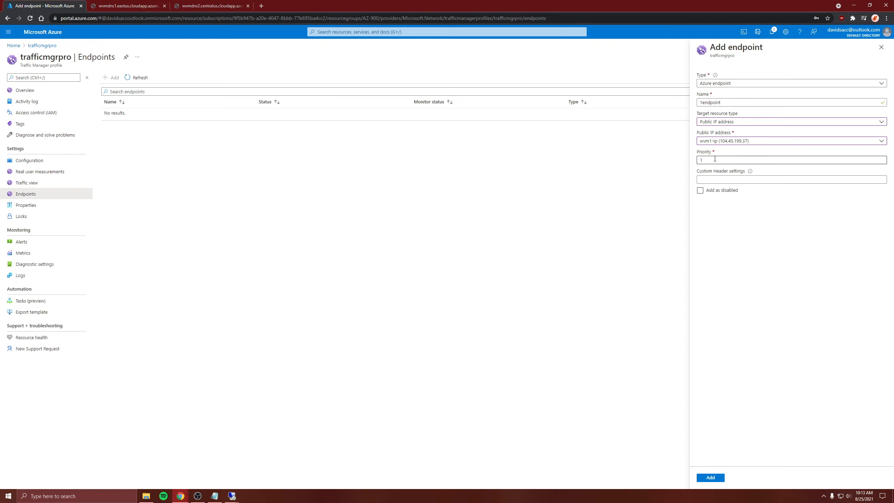
pyautogui.click(790, 160)
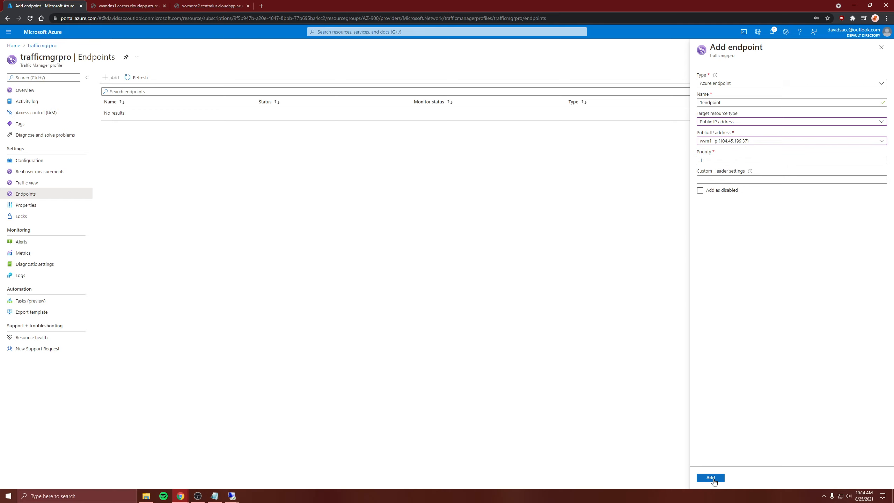
pyautogui.click(710, 478)
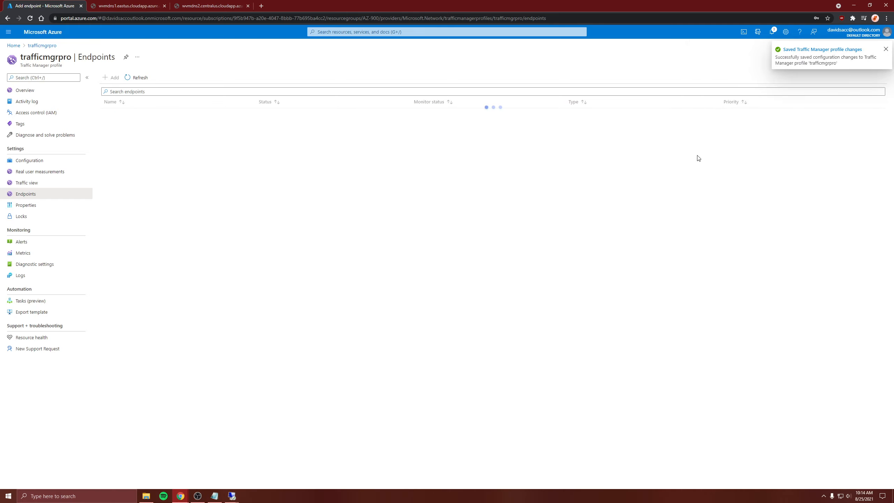
# Step: Add 2endpoint as a priority 2 Azure endpoint targeting the wvm2-ip public IP address
pyautogui.click(111, 77)
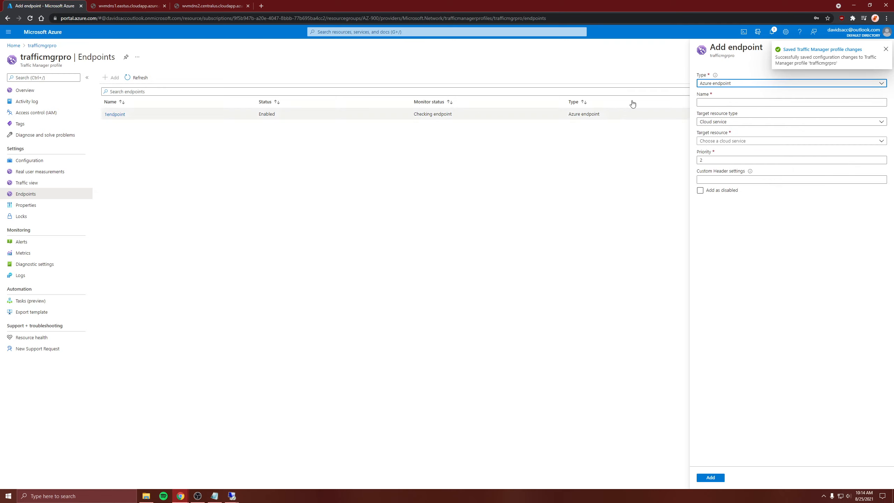
pyautogui.write('2')
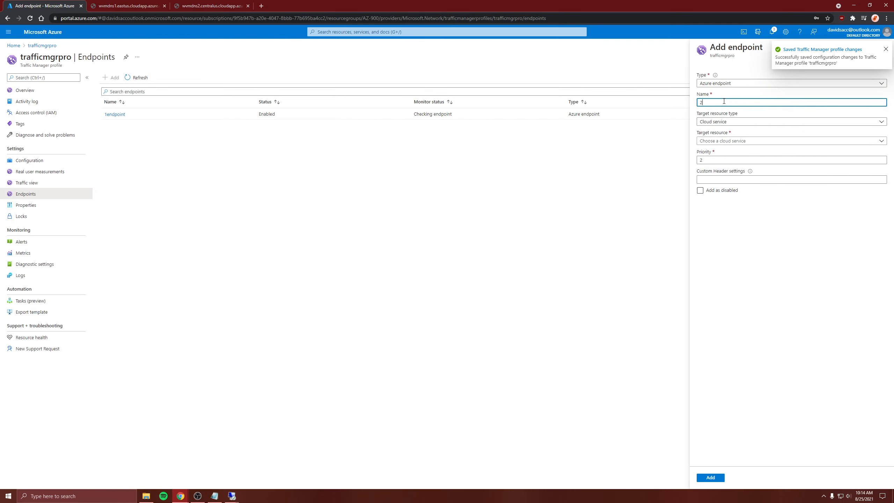
pyautogui.write('endpoint')
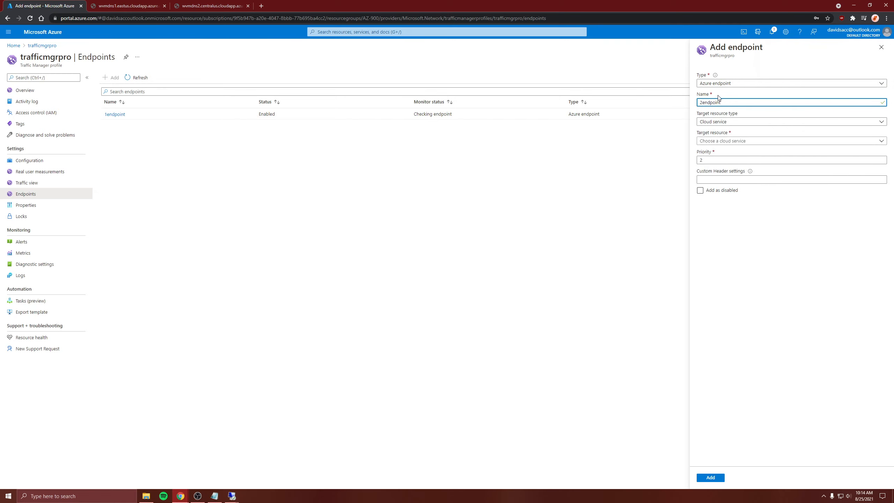
pyautogui.click(790, 122)
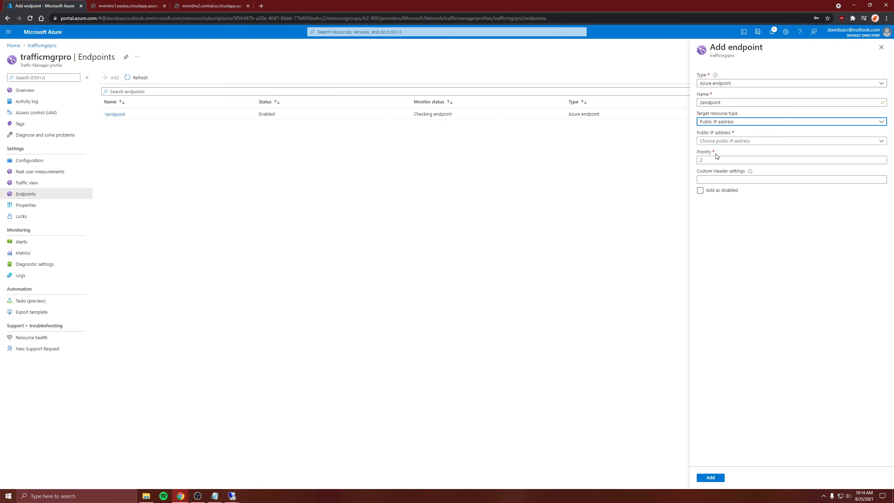
pyautogui.click(789, 141)
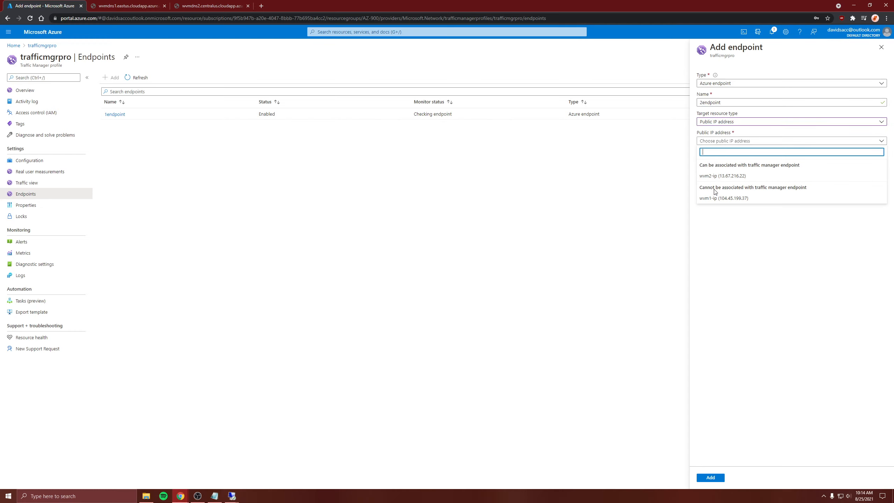
pyautogui.click(721, 176)
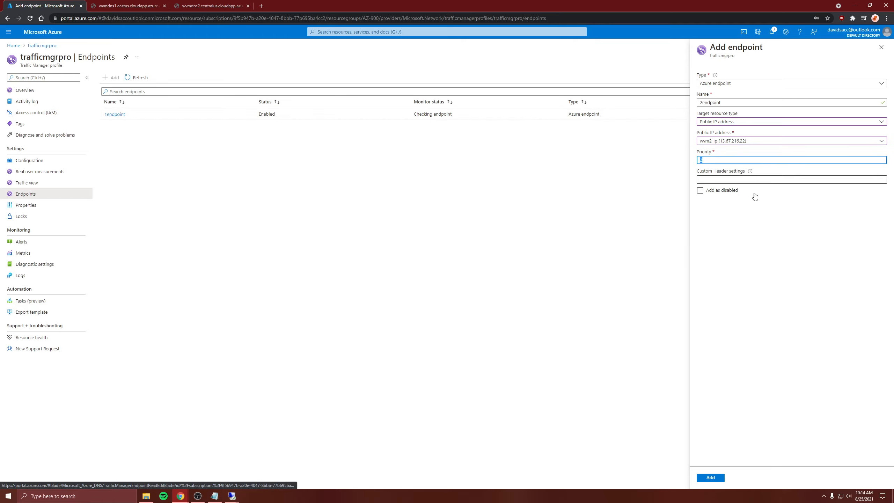
pyautogui.click(710, 477)
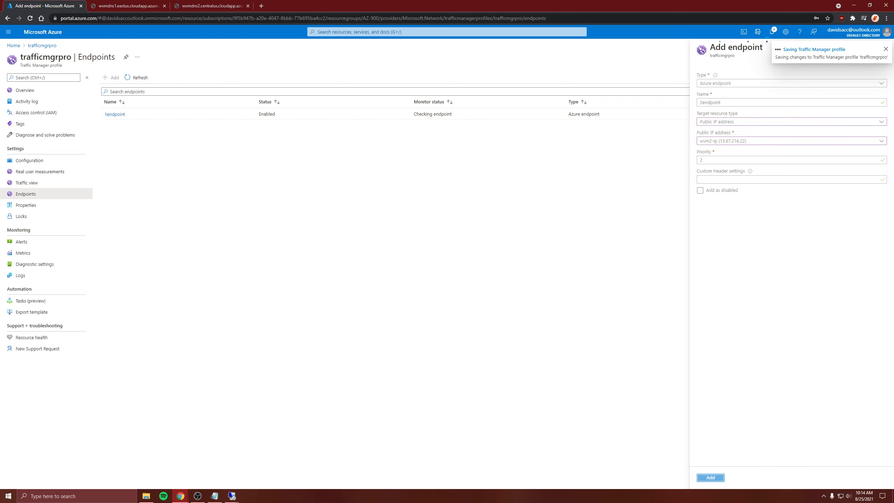
pyautogui.click(709, 477)
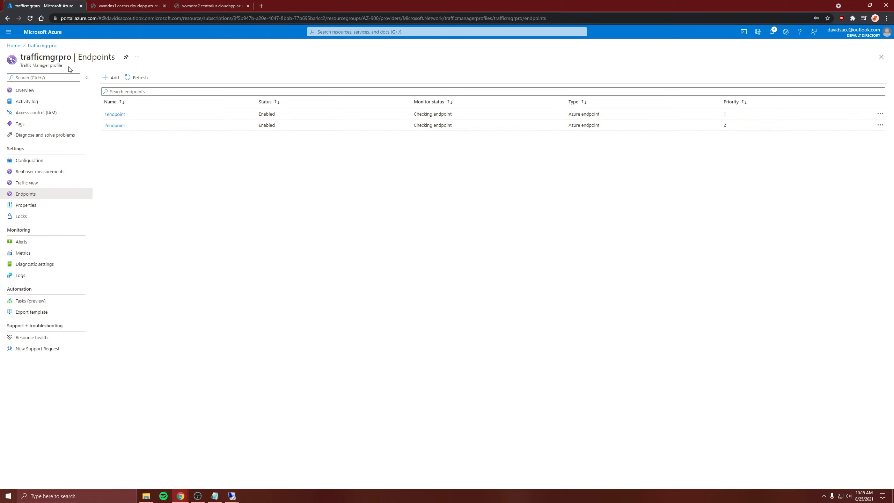
pyautogui.moveTo(43, 197)
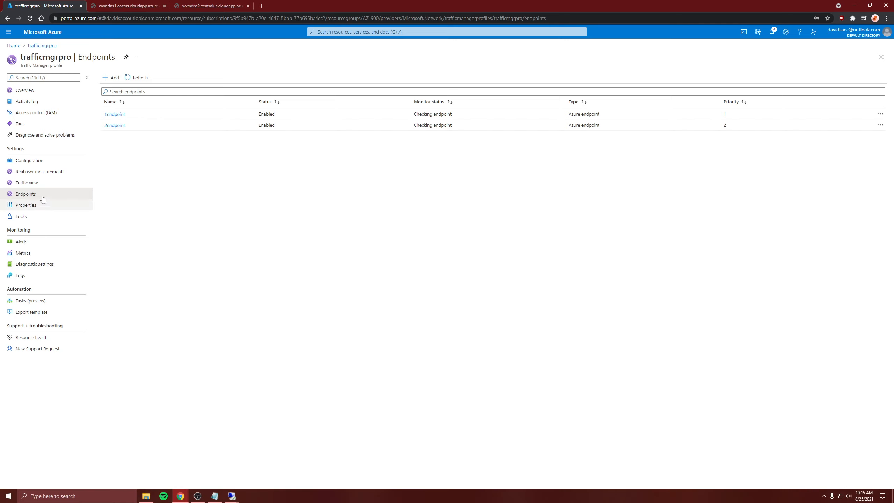
# Step: Review the Priority routing configuration and overview, then copy trafficmgrpro.trafficmanager.net
pyautogui.click(30, 160)
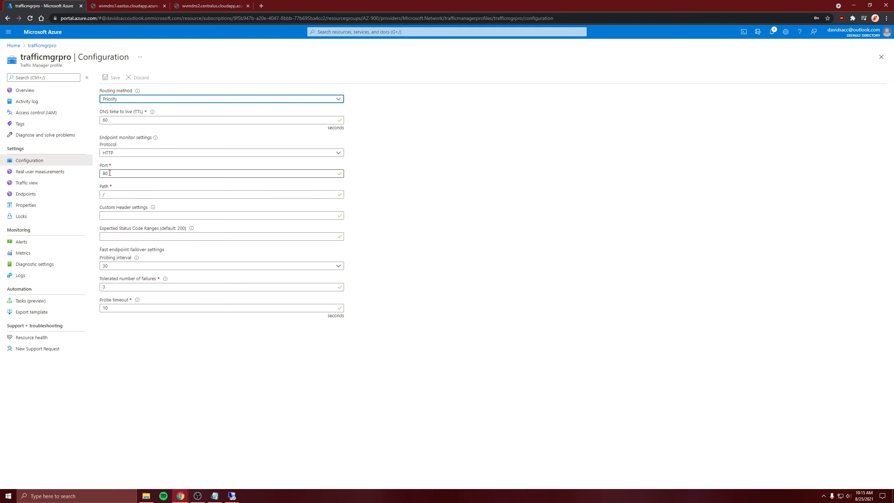
pyautogui.click(24, 90)
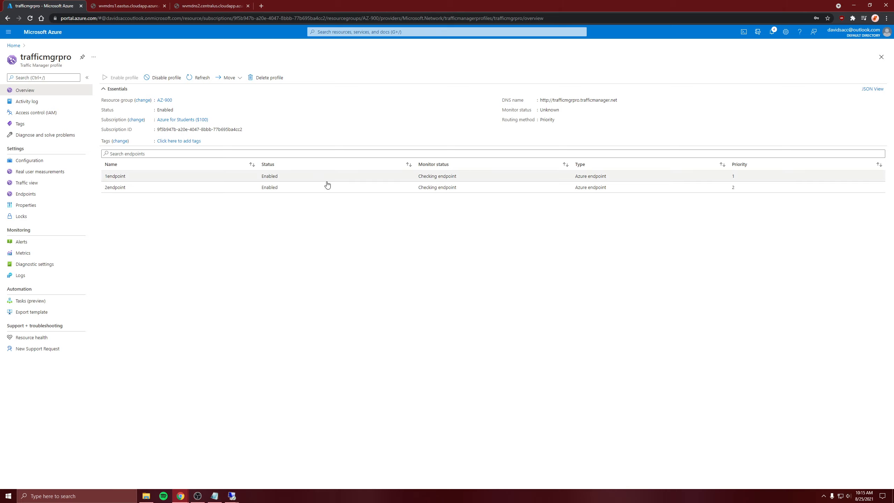
pyautogui.moveTo(529, 259)
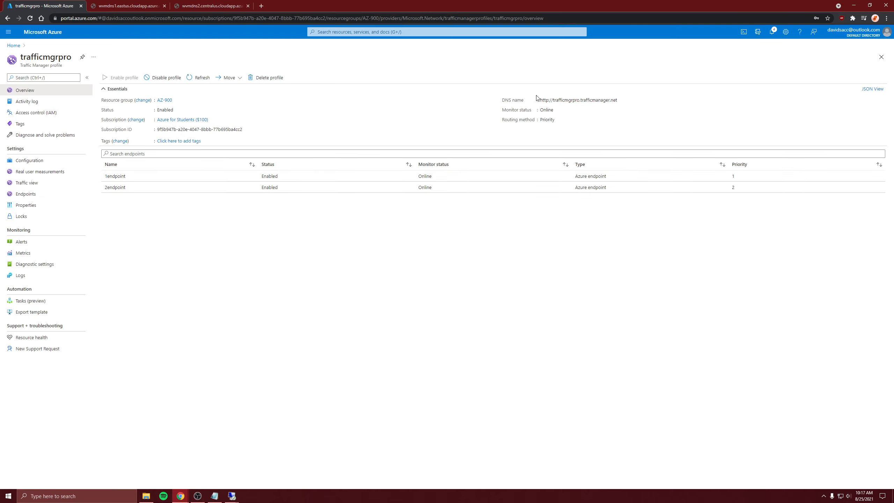
pyautogui.moveTo(621, 100)
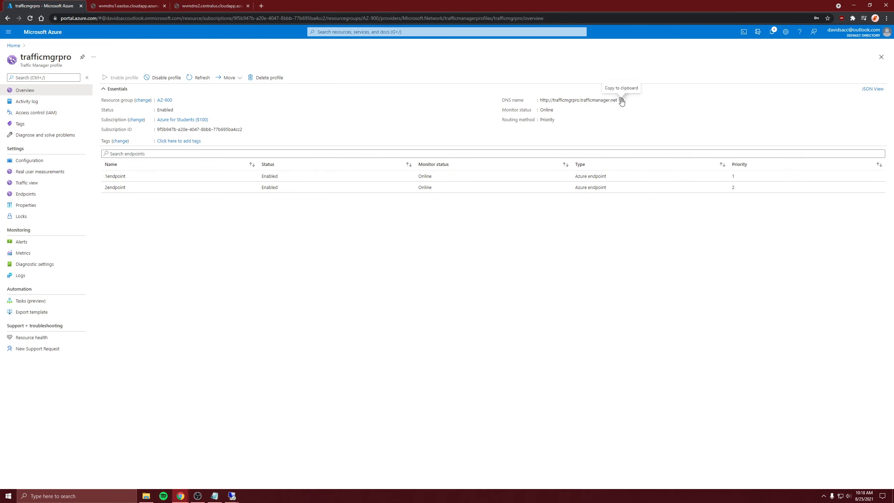
pyautogui.click(621, 100)
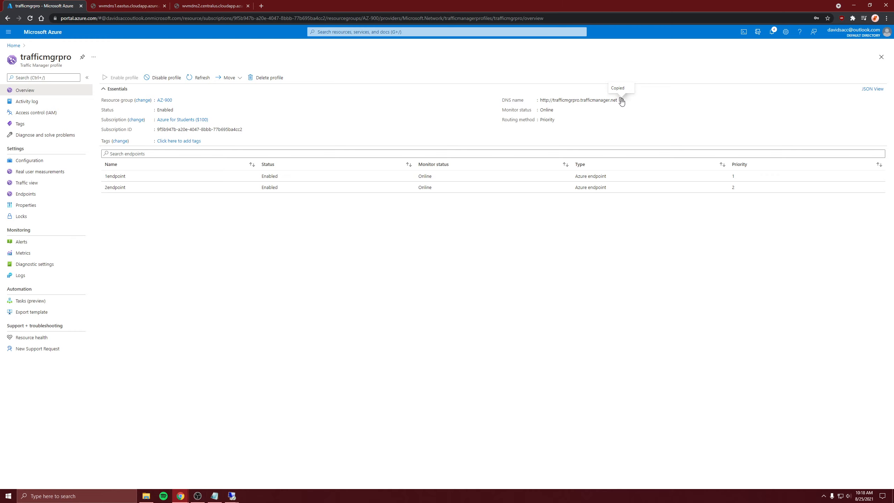
pyautogui.click(343, 6)
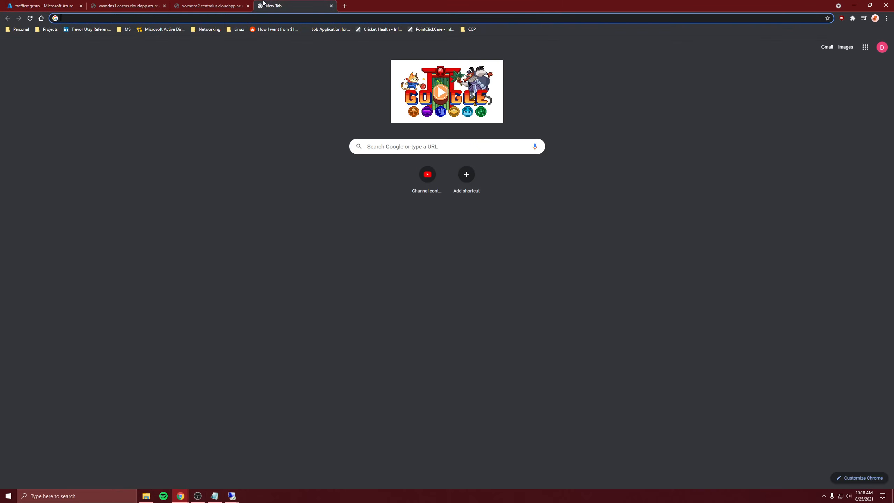
pyautogui.write('http://trafficmgrpro.trafficmanager.net')
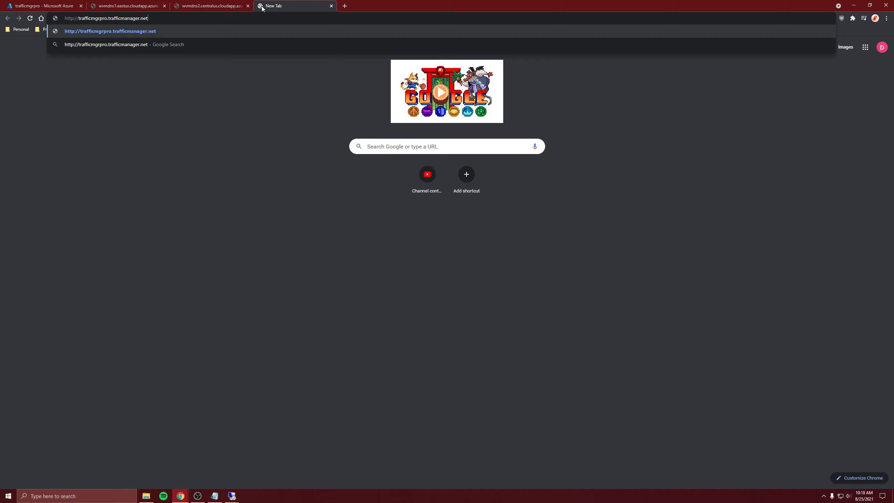
pyautogui.write('/Defaul')
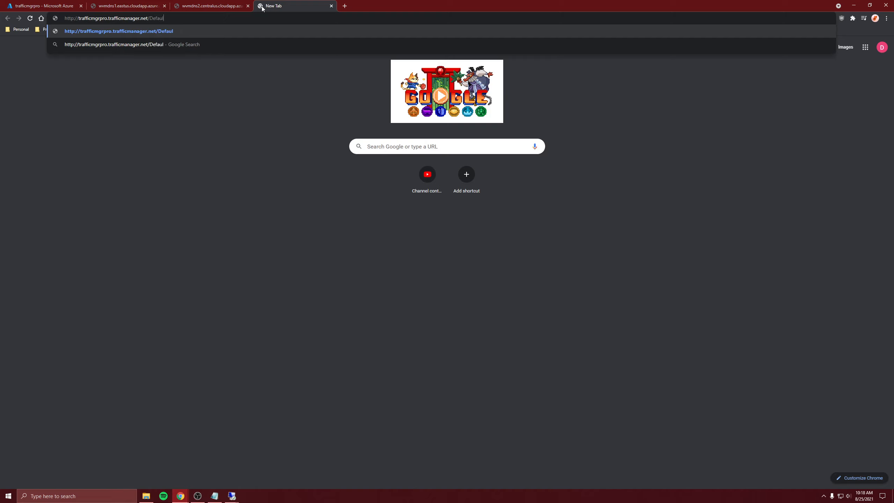
pyautogui.write('t.ht')
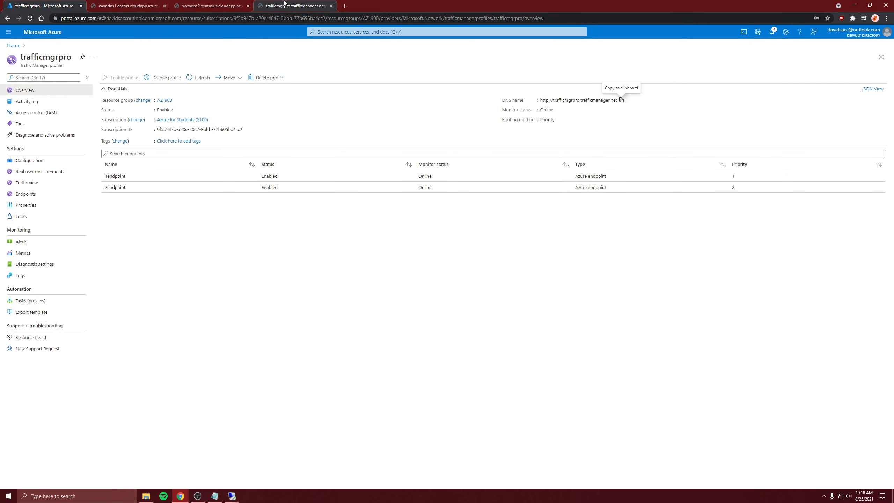
pyautogui.moveTo(695, 178)
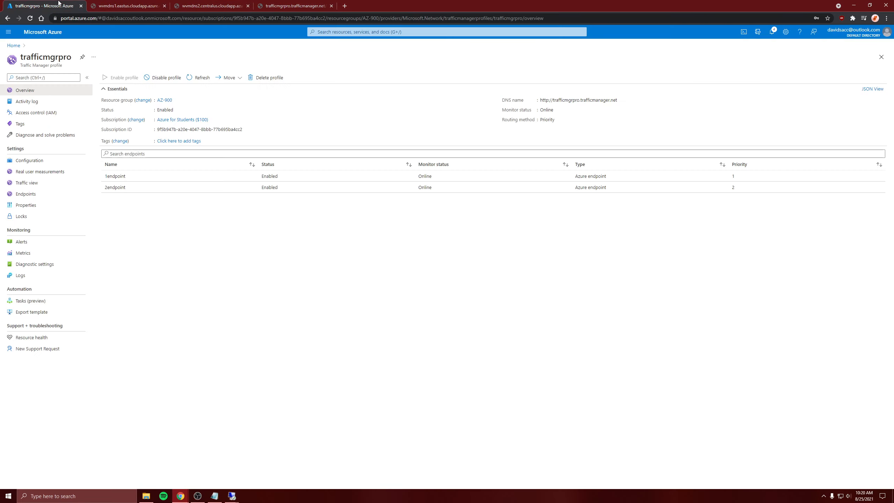
pyautogui.moveTo(225, 181)
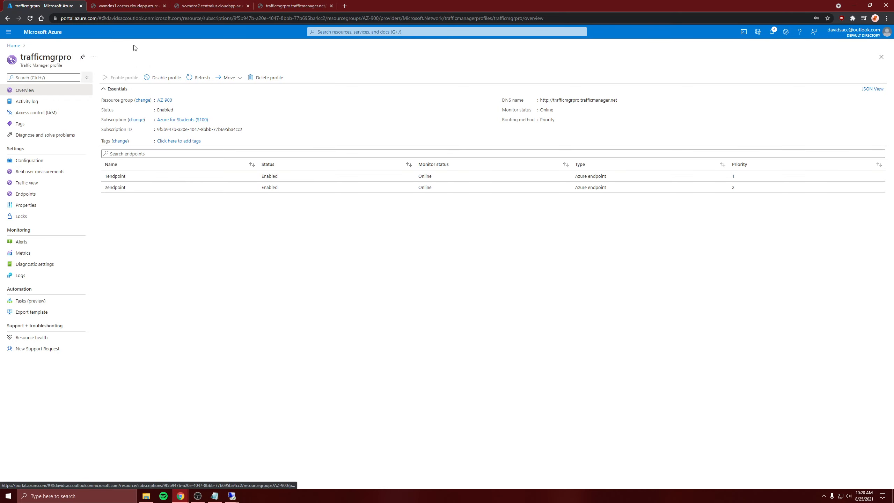
# Step: Stop the wvm1 virtual machine with its public IP address kept reserved
pyautogui.click(14, 45)
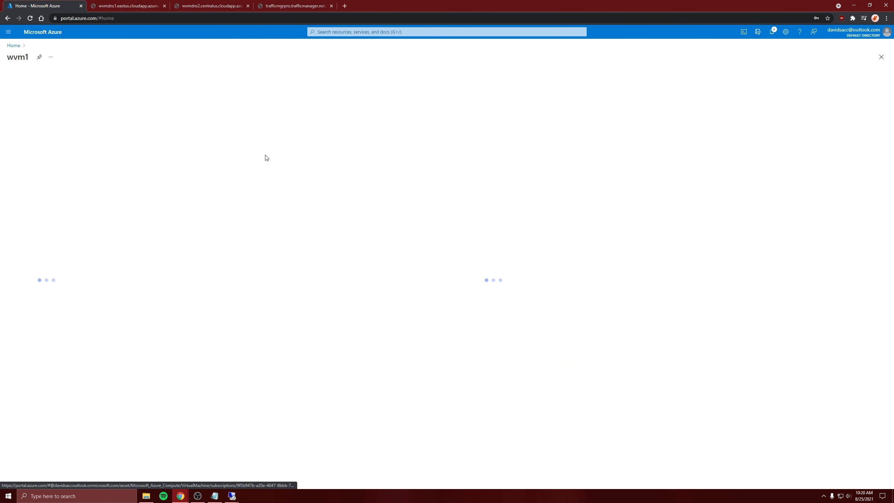
pyautogui.click(196, 77)
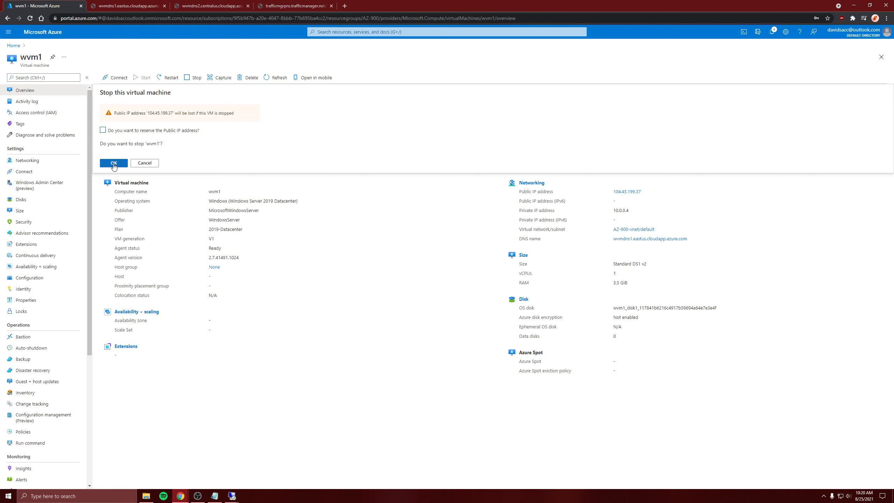
pyautogui.click(102, 129)
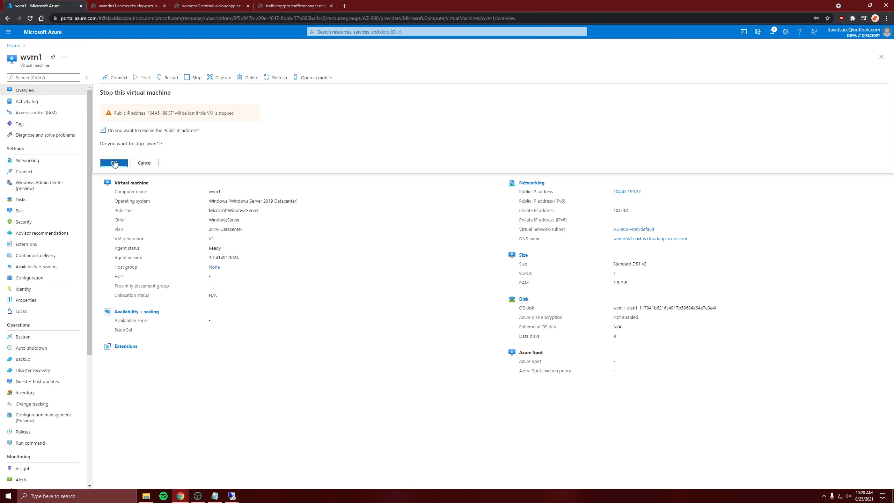
pyautogui.click(113, 163)
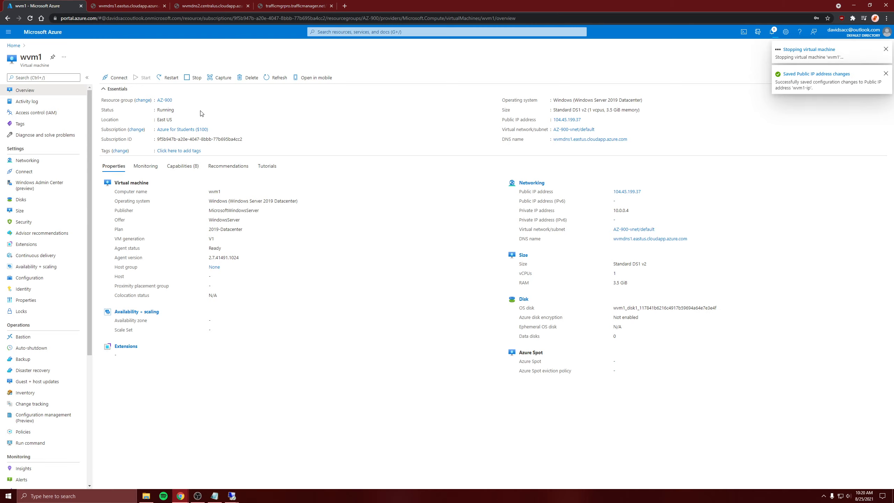
pyautogui.moveTo(210, 101)
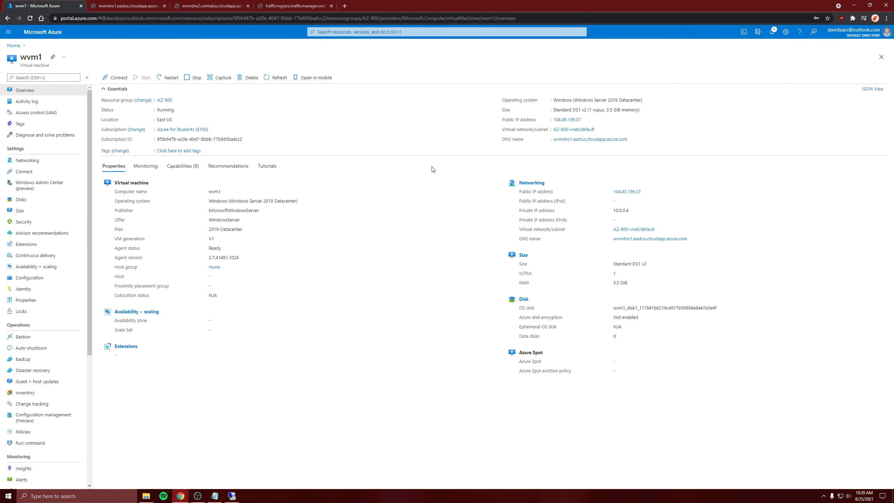
# Step: Check the notifications and return to the portal home page
pyautogui.click(770, 32)
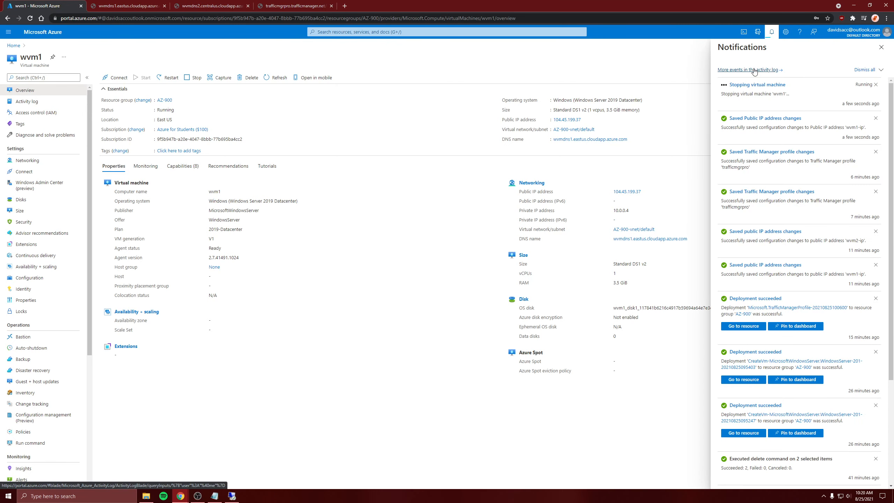
pyautogui.click(881, 48)
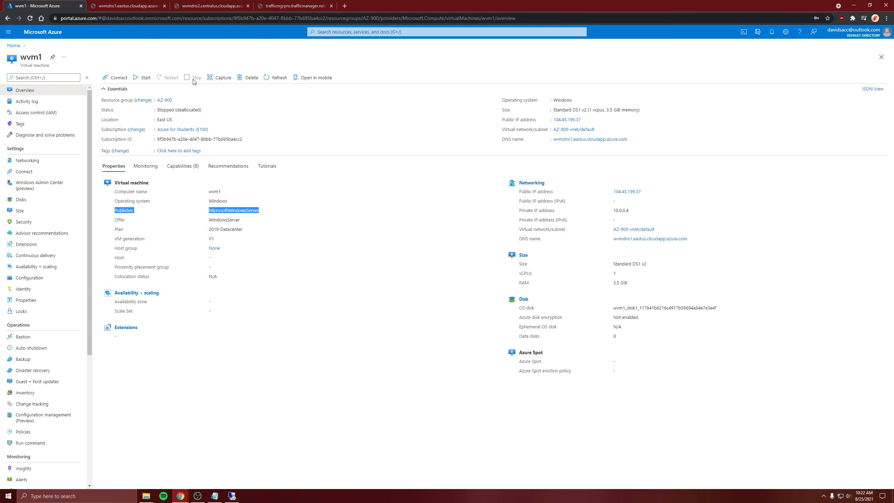
pyautogui.moveTo(81, 46)
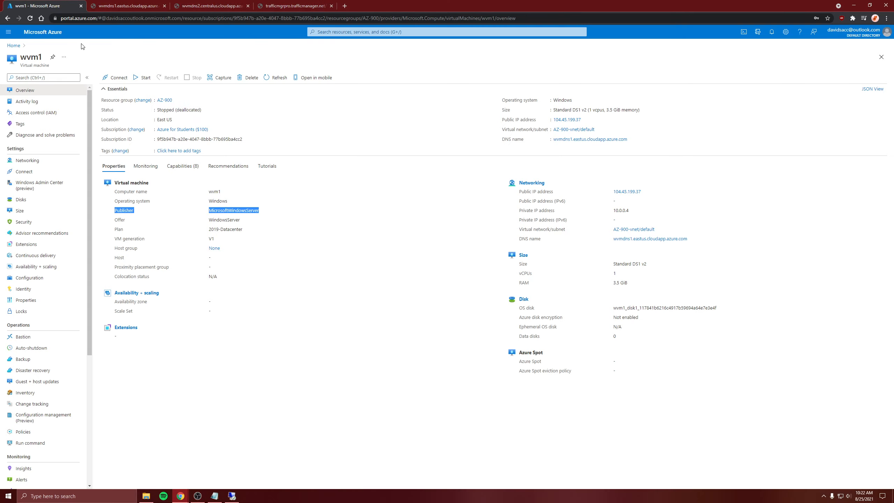
pyautogui.click(13, 45)
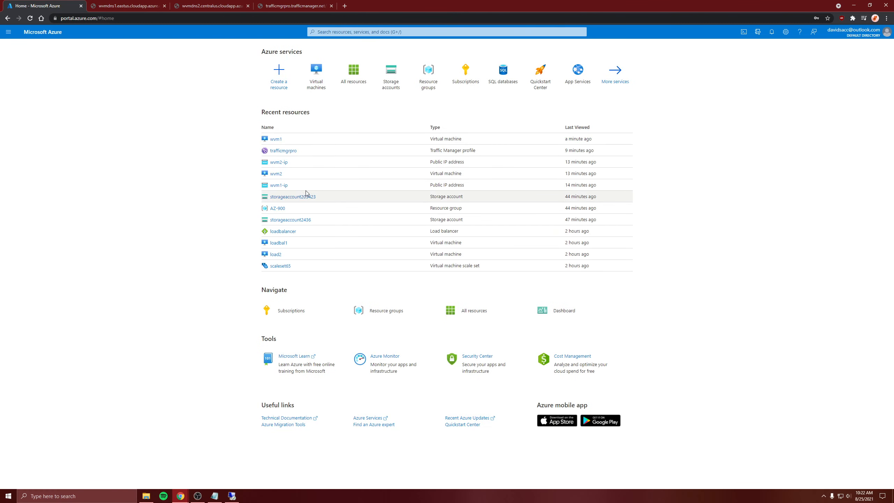
# Step: Reload trafficmgrpro's overview until 1endpoint shows Degraded while 2endpoint stays Online
pyautogui.click(282, 150)
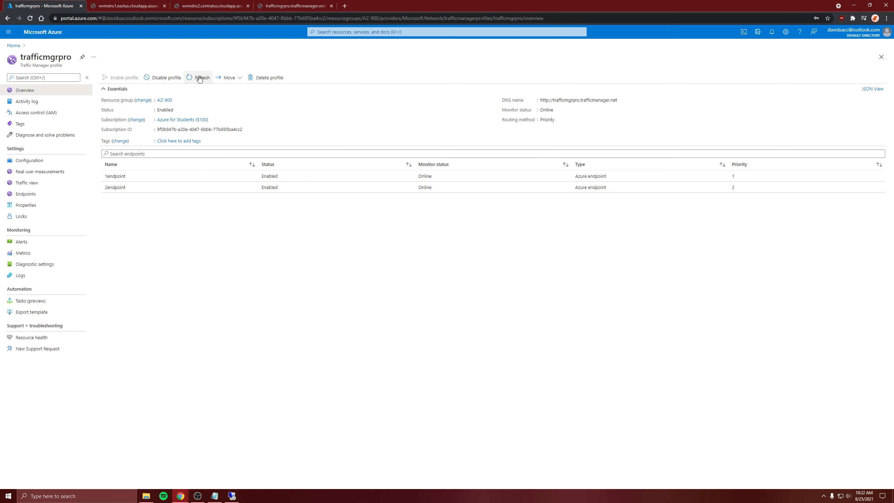
pyautogui.click(198, 77)
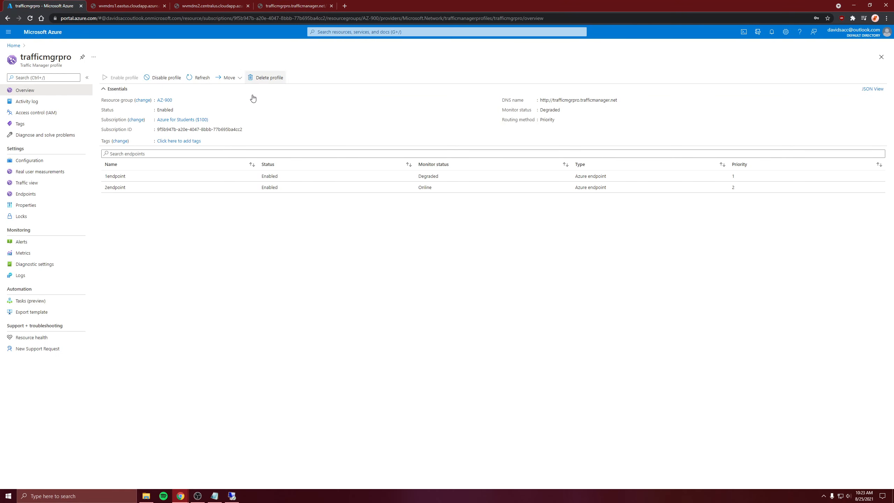
pyautogui.moveTo(320, 179)
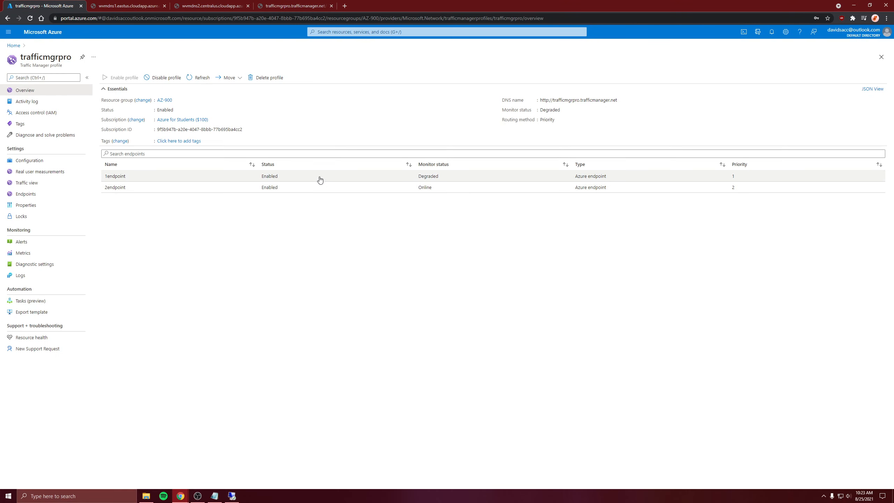